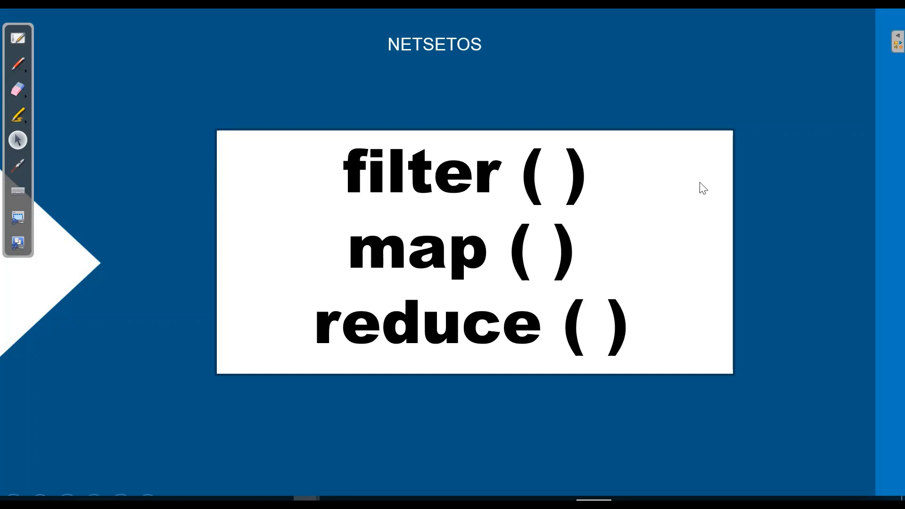
mouse_move(420, 256)
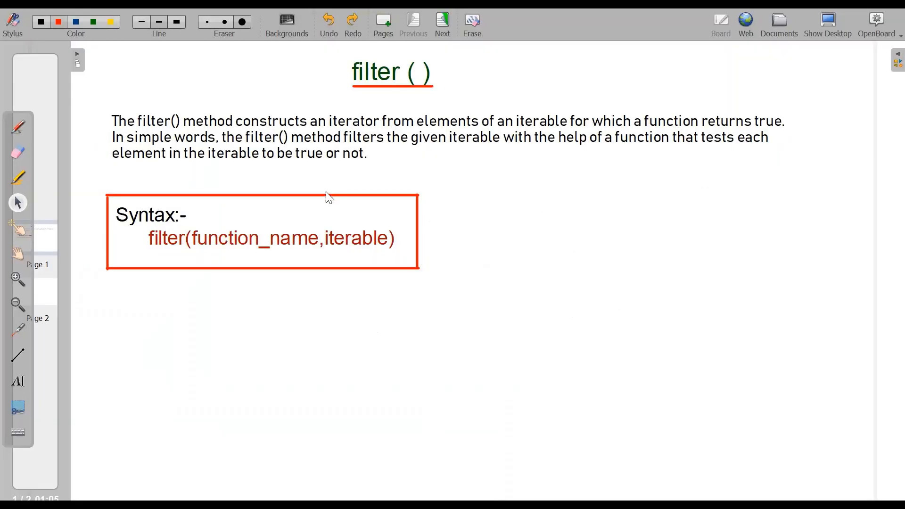
mouse_move(362, 142)
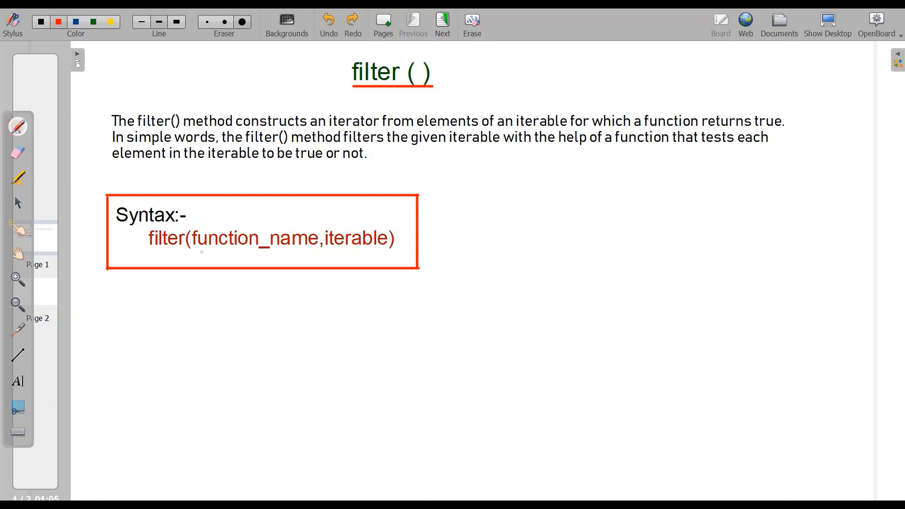
mouse_move(236, 260)
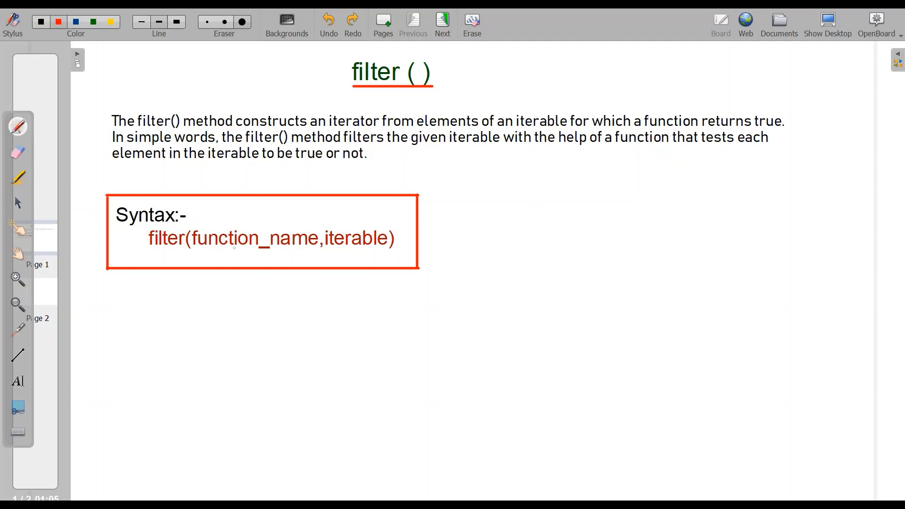
- Underline 'iterable' in the filter() syntax box with the red pen
drag(329, 251, 381, 251)
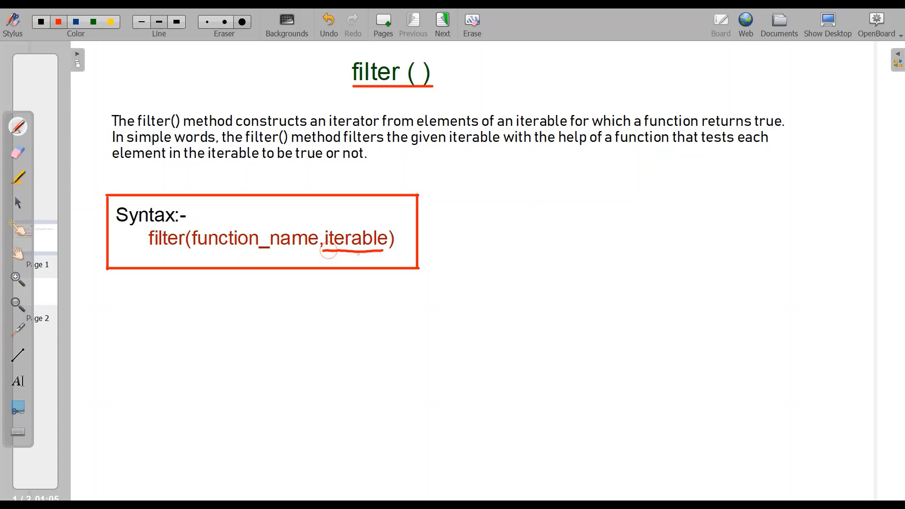
drag(359, 254, 355, 310)
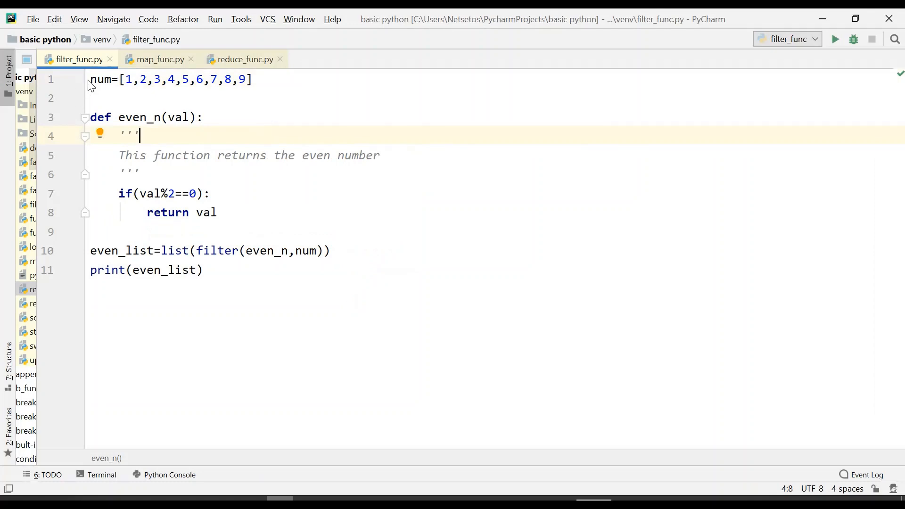
- Highlight the num list values and the even_n function definition in filter_func.py
drag(124, 79, 223, 79)
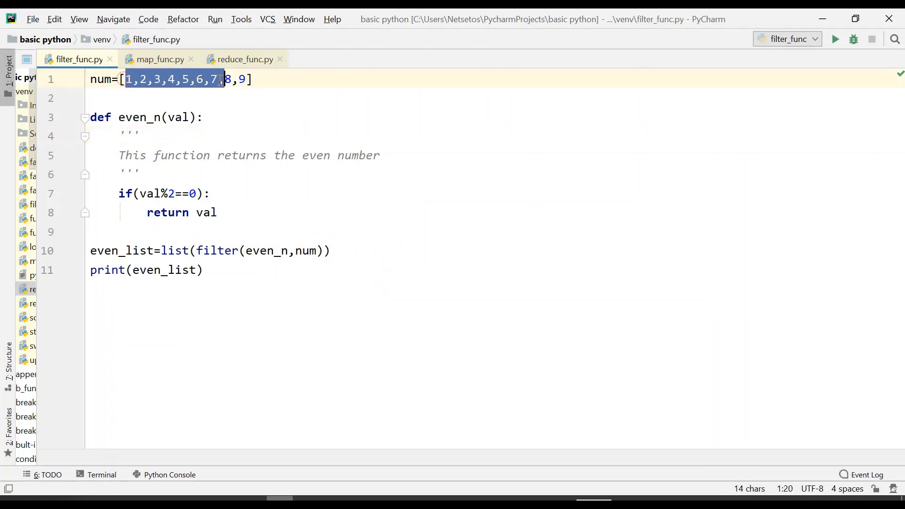
click(97, 117)
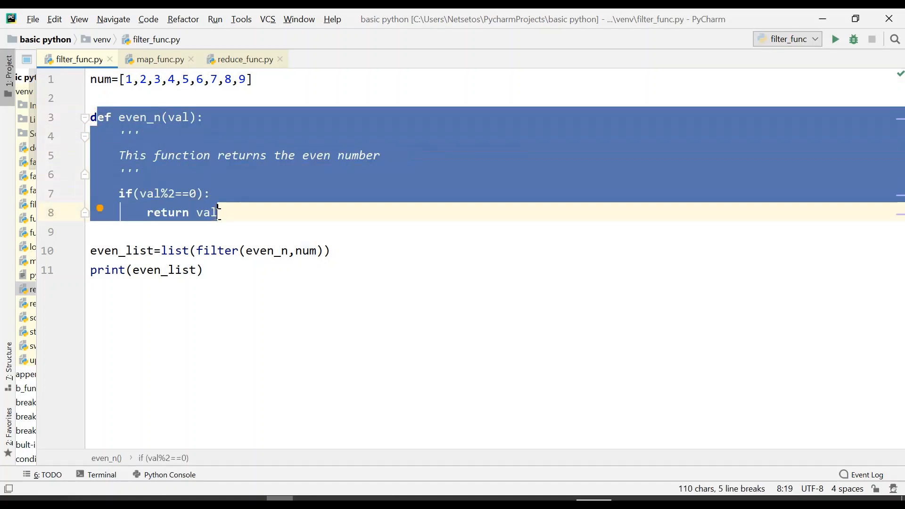
mouse_move(301, 190)
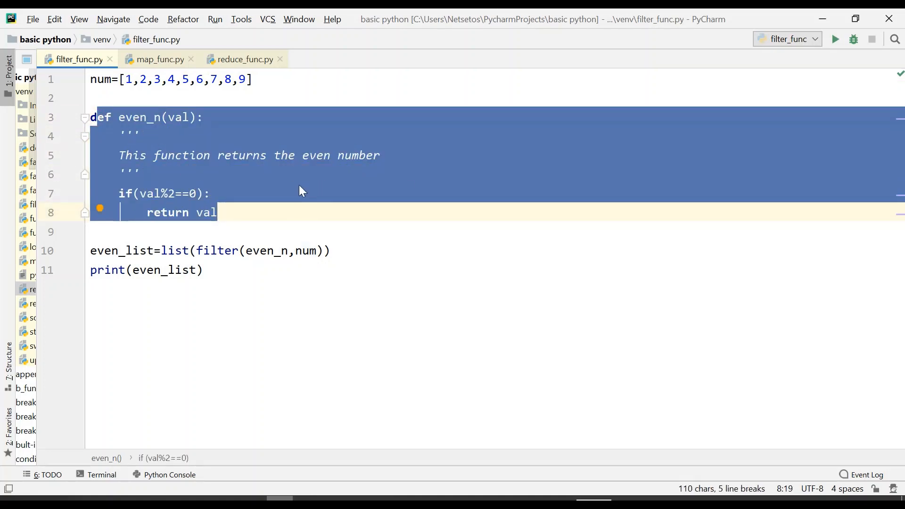
mouse_move(347, 74)
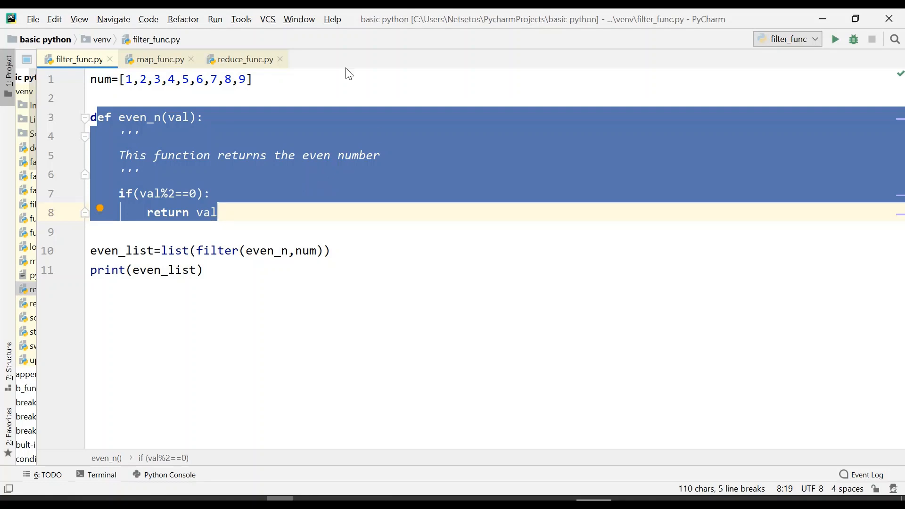
mouse_move(198, 198)
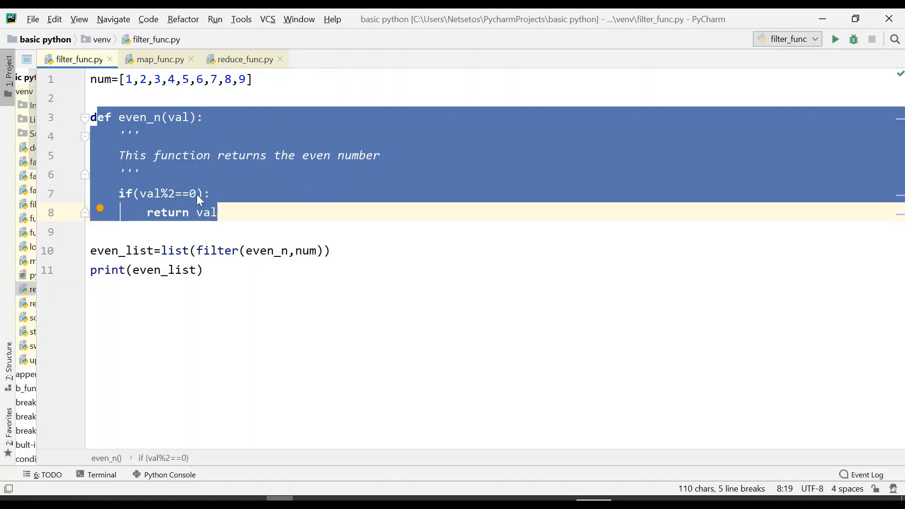
mouse_move(227, 224)
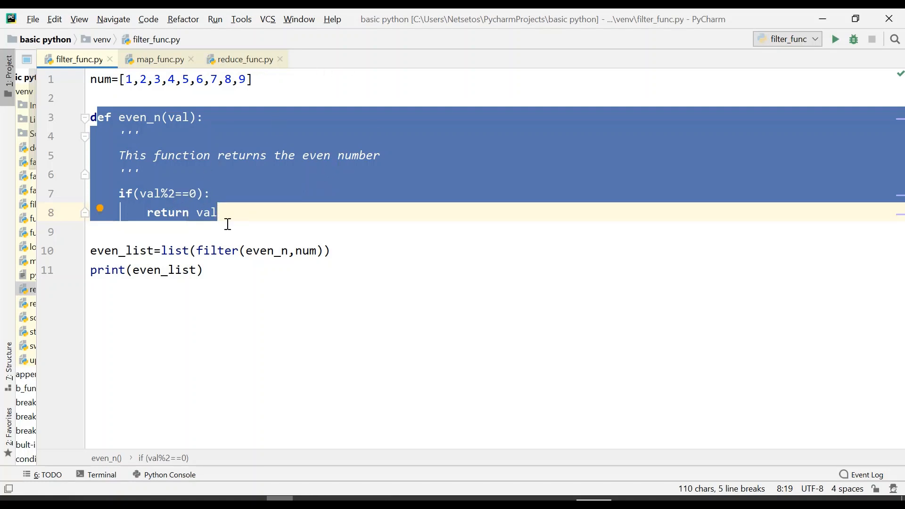
mouse_move(128, 197)
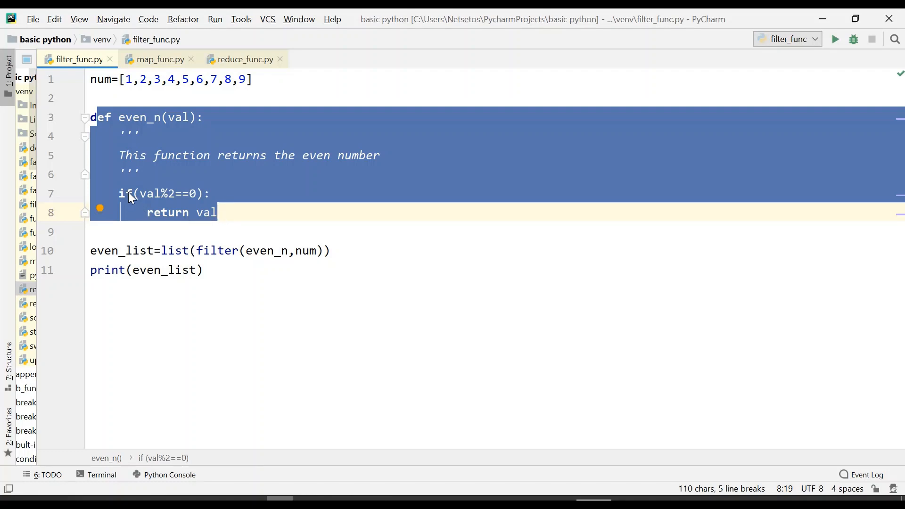
mouse_move(168, 200)
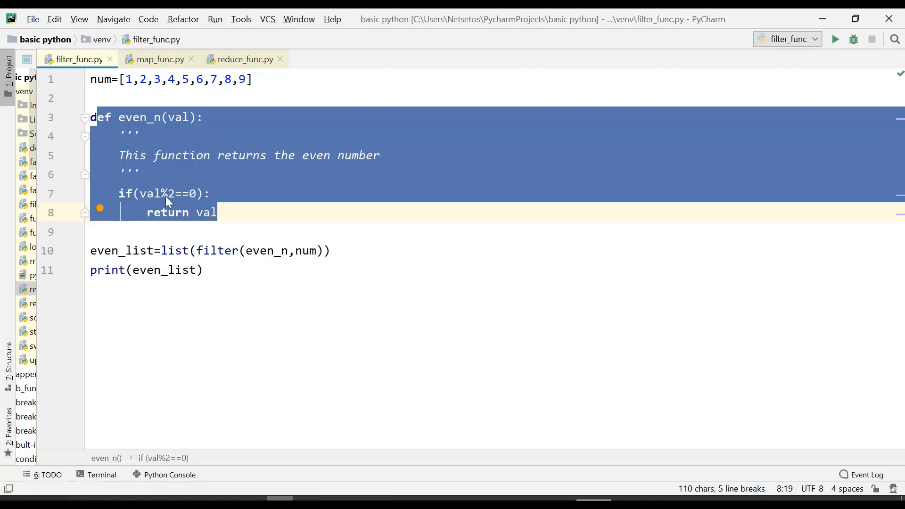
mouse_move(181, 204)
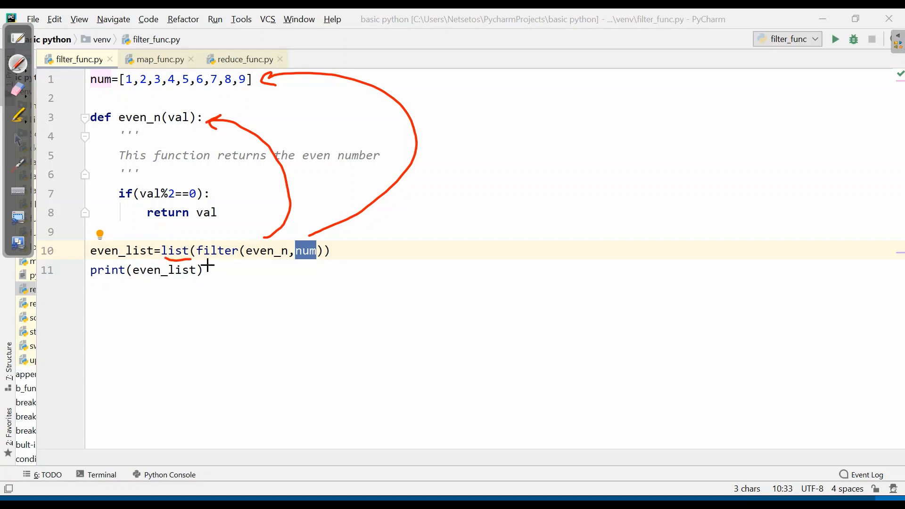
mouse_move(204, 263)
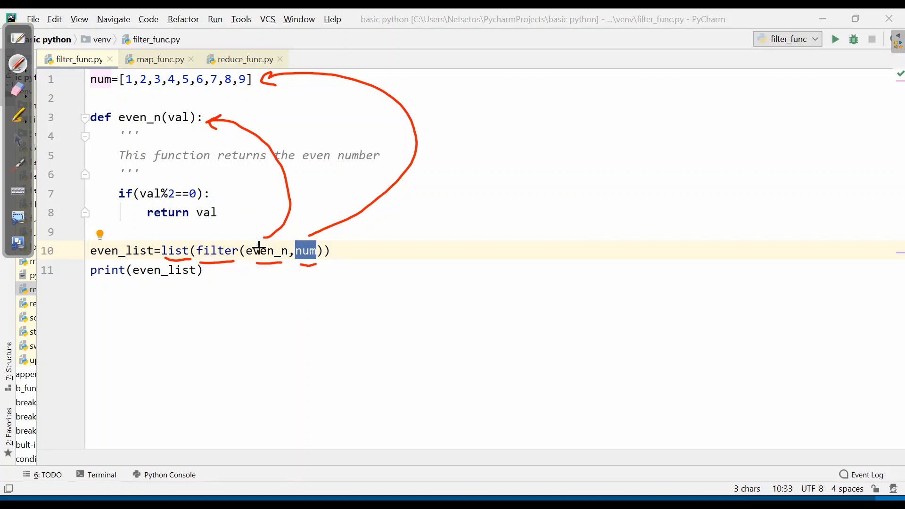
mouse_move(271, 236)
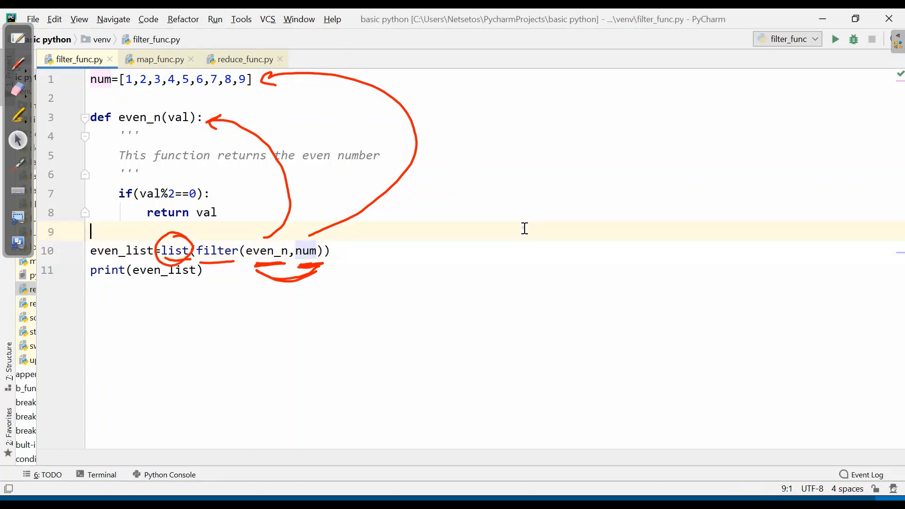
- Run filter_func.py to get the even numbers [2, 4, 6, 8] in the Run panel
click(836, 39)
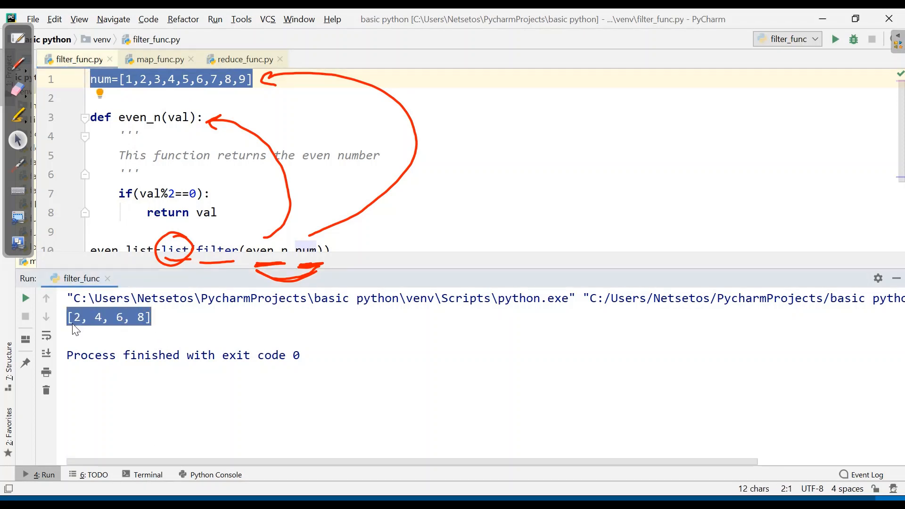
mouse_move(164, 403)
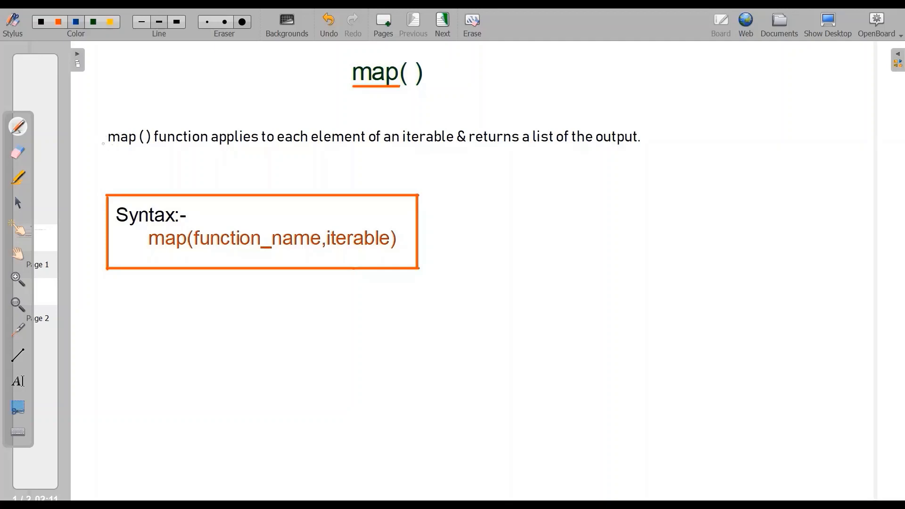
- Underline 'each element of an iterable' and 'returns a list of the output' in blue
drag(277, 149, 307, 149)
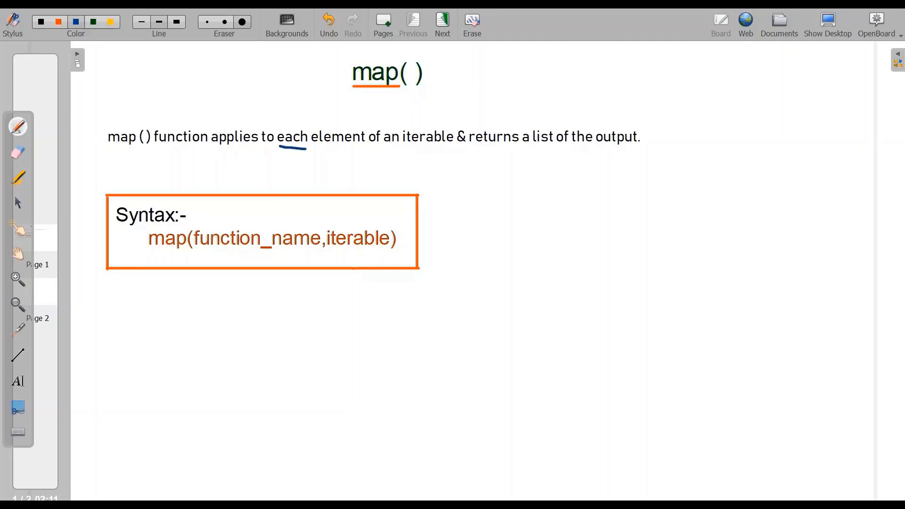
drag(283, 149, 444, 149)
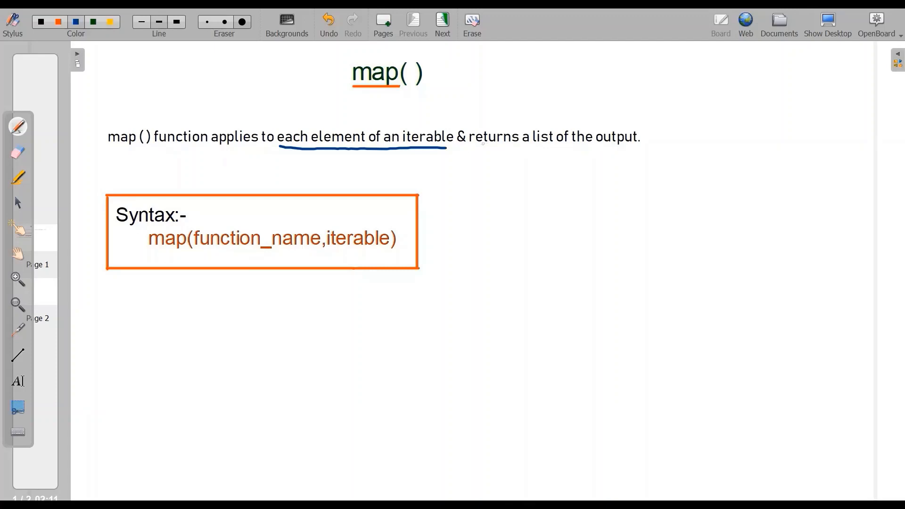
drag(485, 154, 642, 150)
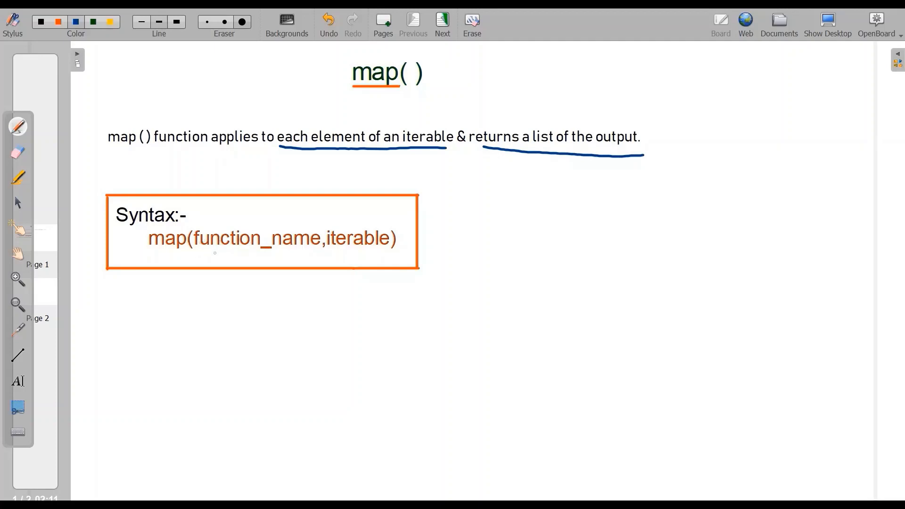
drag(211, 253, 300, 253)
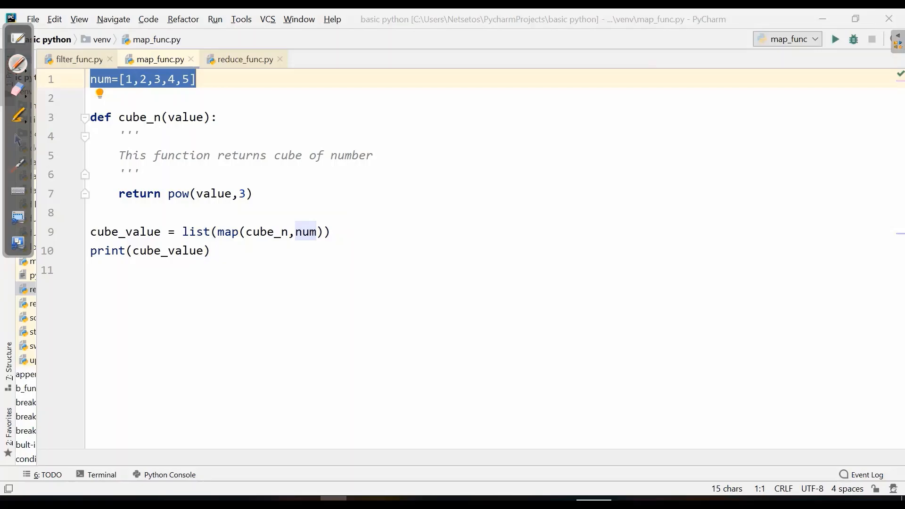
mouse_move(234, 77)
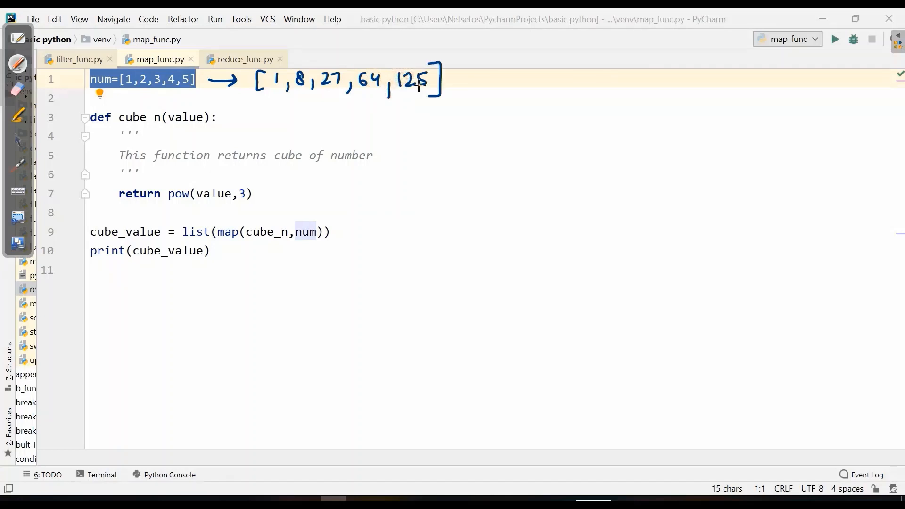
mouse_move(364, 205)
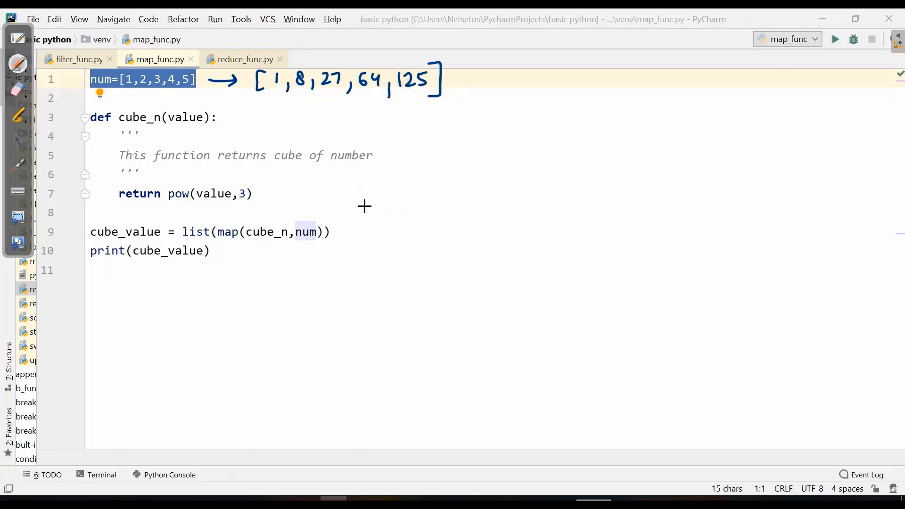
mouse_move(230, 156)
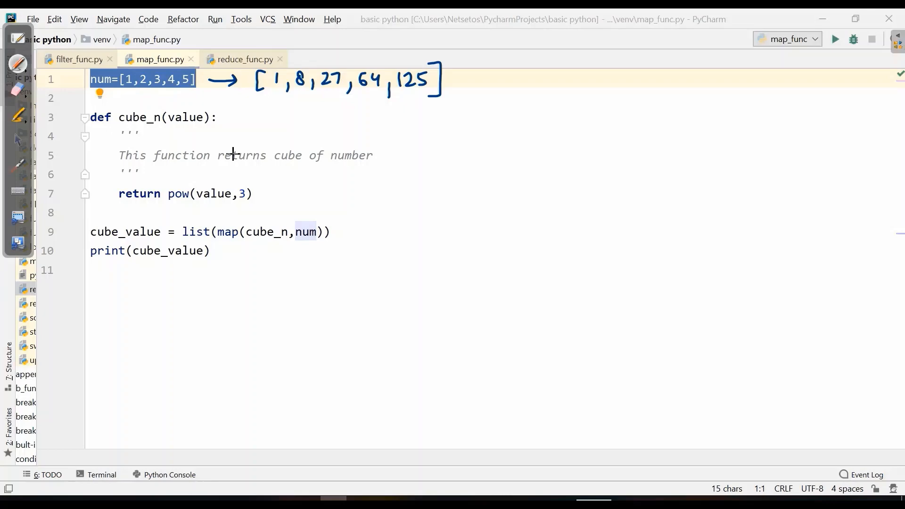
mouse_move(527, 191)
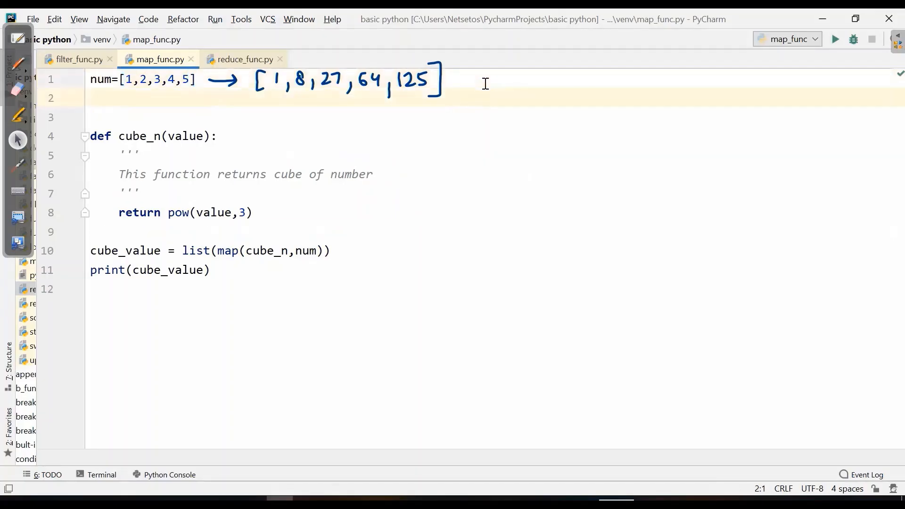
- Write cube=[], a for loop over num appending pow(i,3), and print(cube)
text(cube)
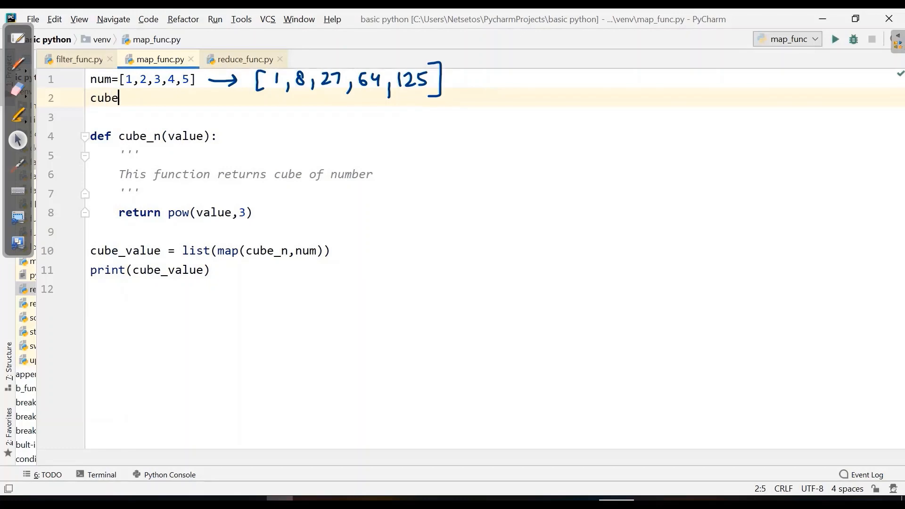
text(=[])
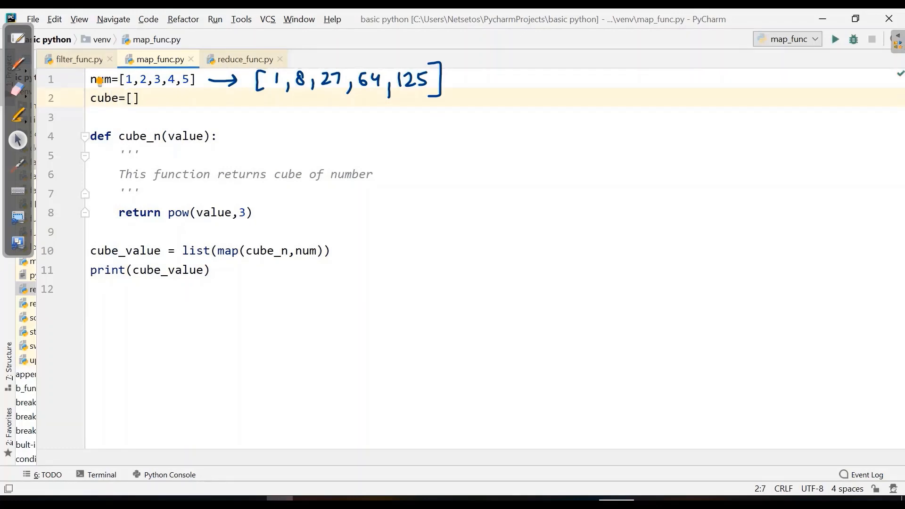
key(Enter)
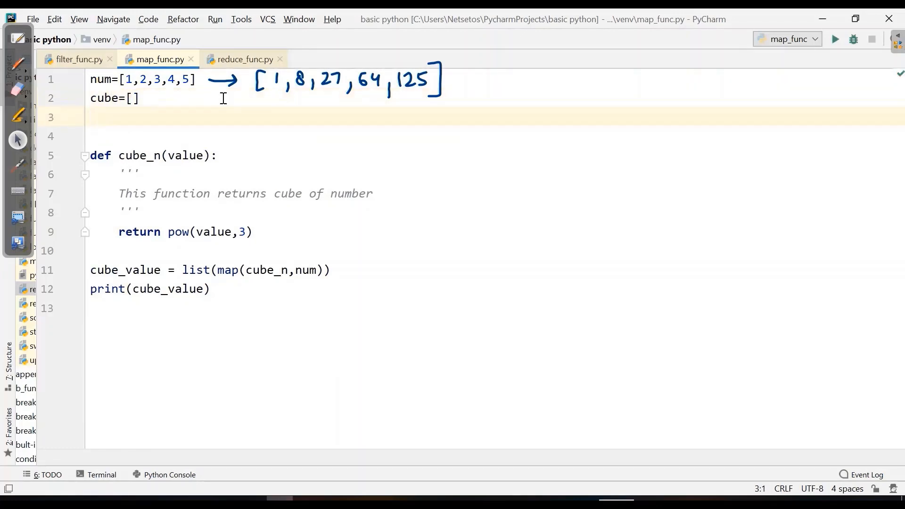
text(for i i)
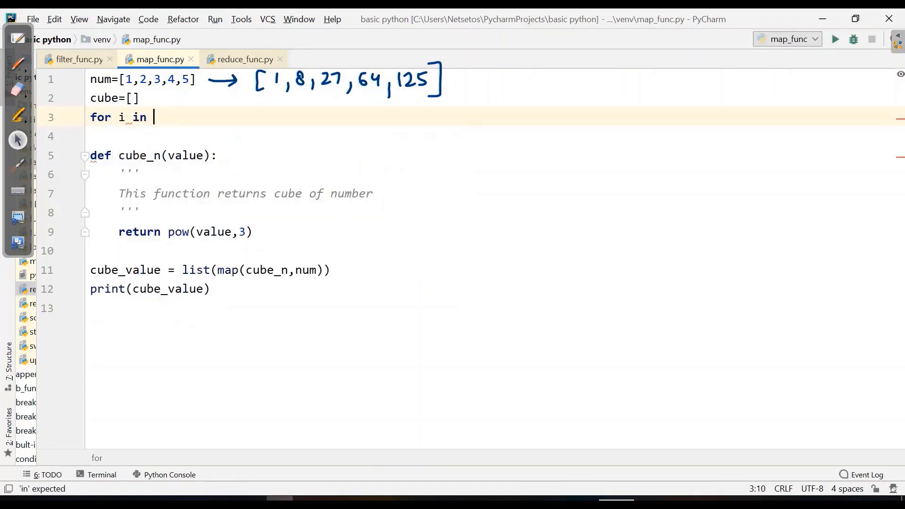
text(num:)
click(495, 136)
text(cube.append(pow()
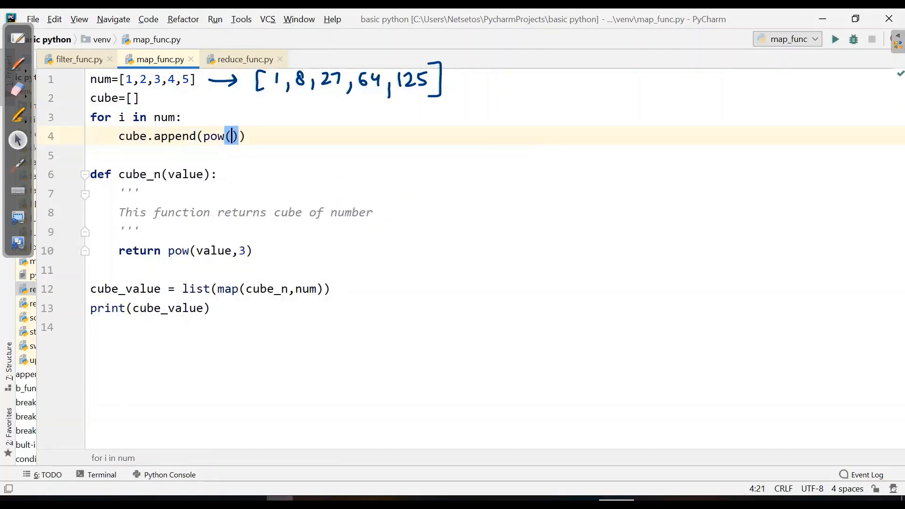
text(i,3)
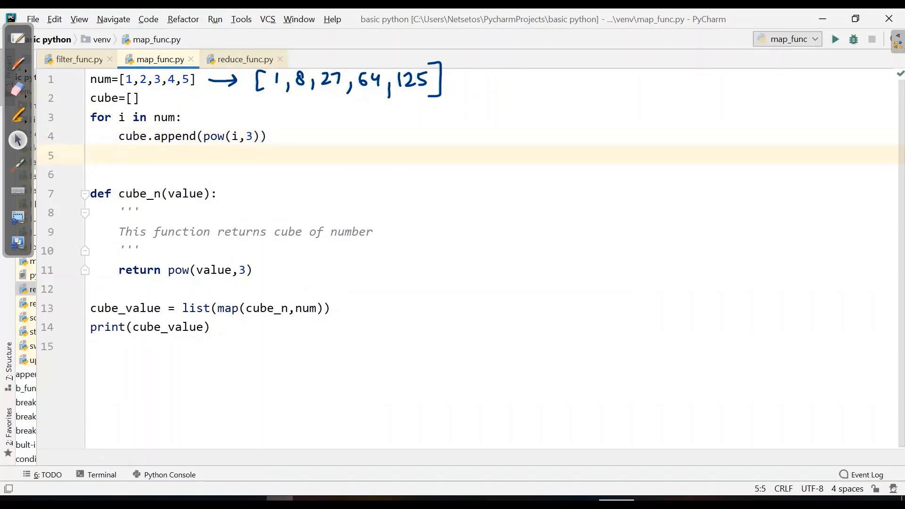
text(print(cube)
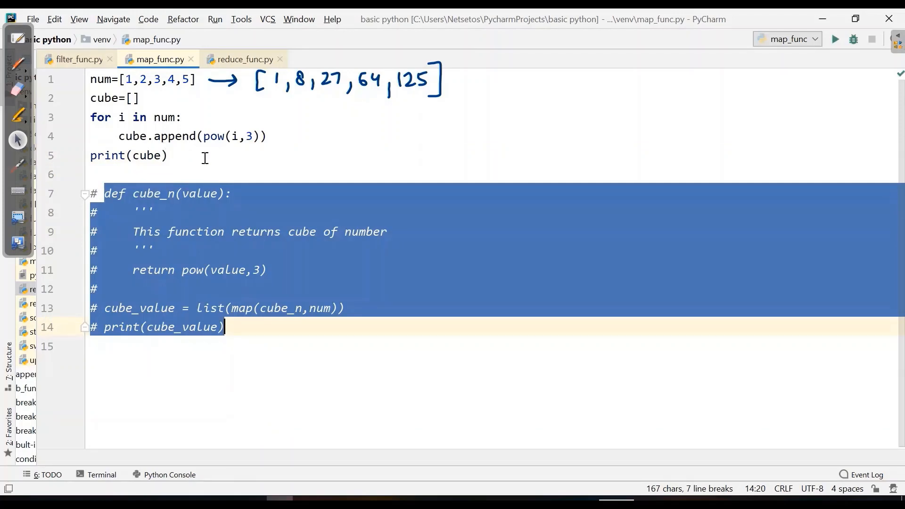
mouse_move(211, 143)
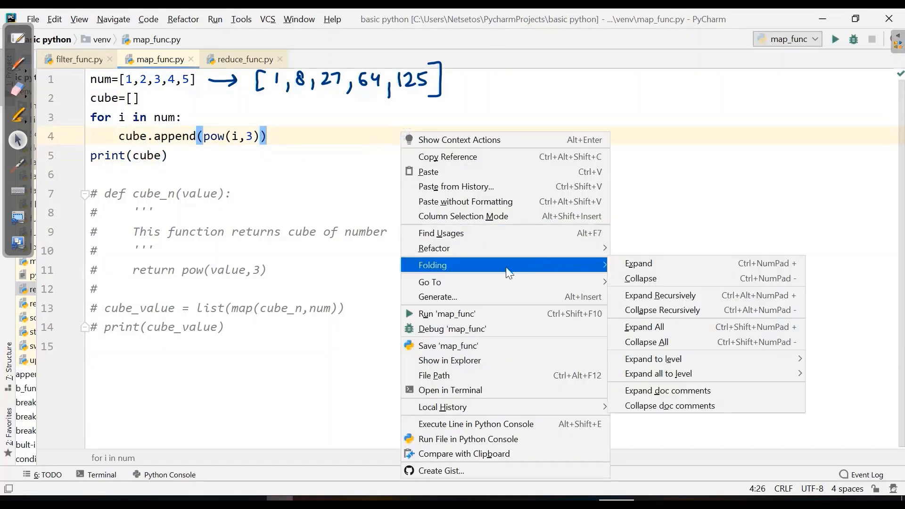
- Comment out the for-loop cube code and reactivate the cube_n function with map()
click(447, 314)
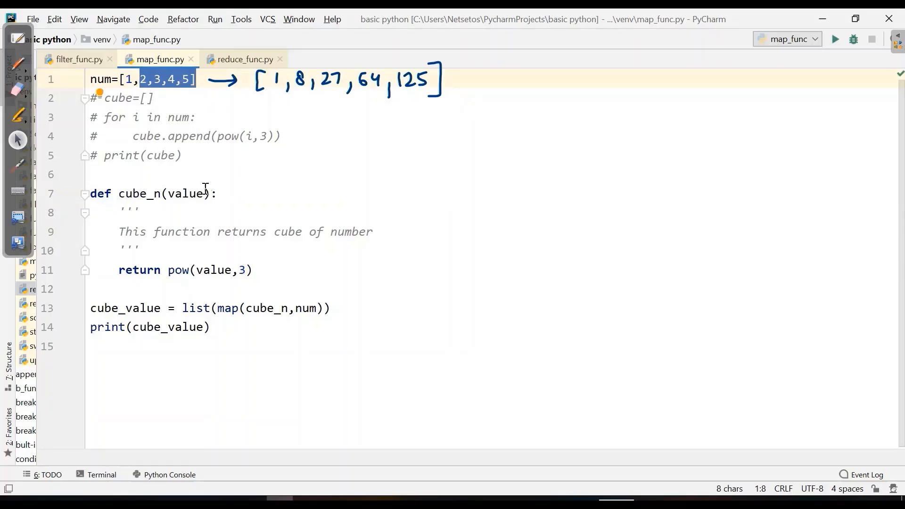
mouse_move(247, 270)
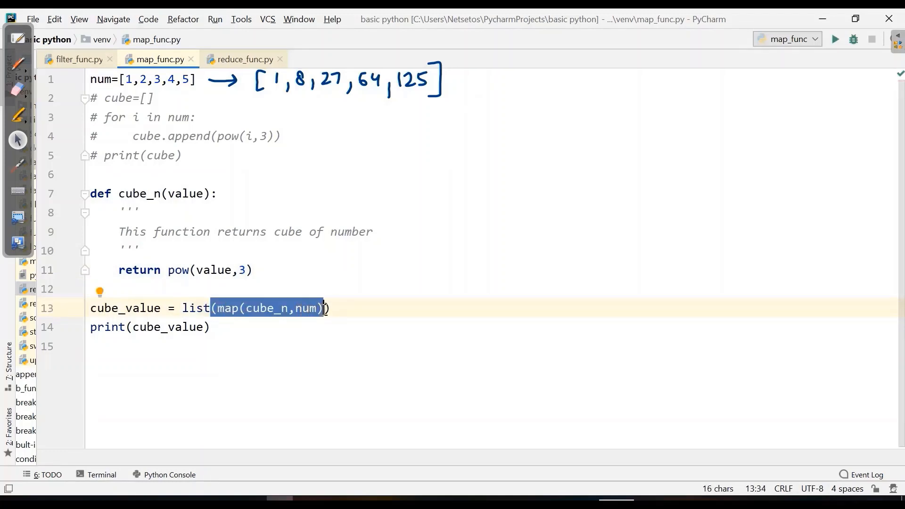
mouse_move(345, 332)
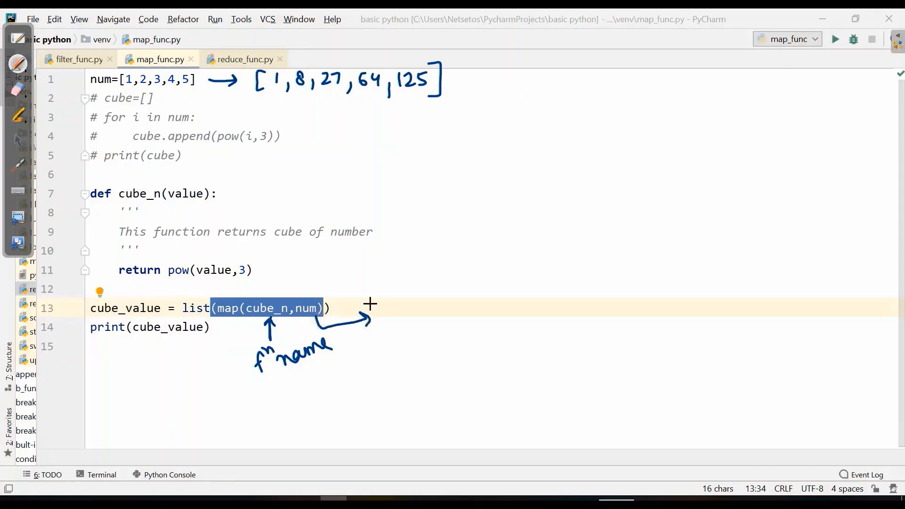
mouse_move(381, 324)
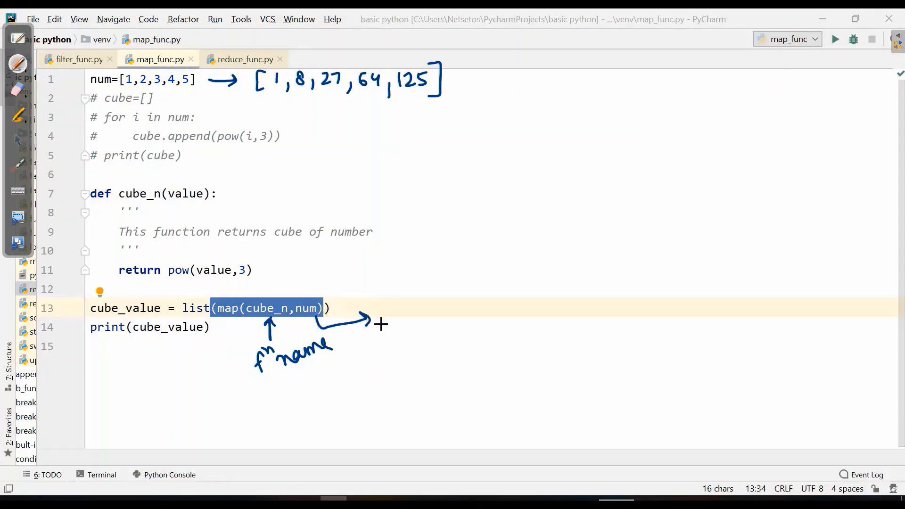
- Hand-draw the iterable [1,2,3,4,5] beside map(cube_n,num) and circle list() feeding cube_value
drag(381, 324, 398, 332)
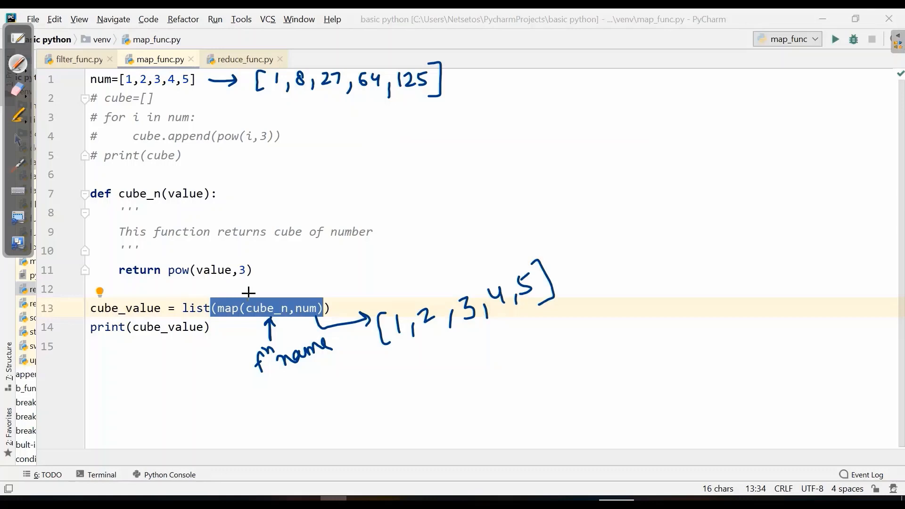
mouse_move(223, 318)
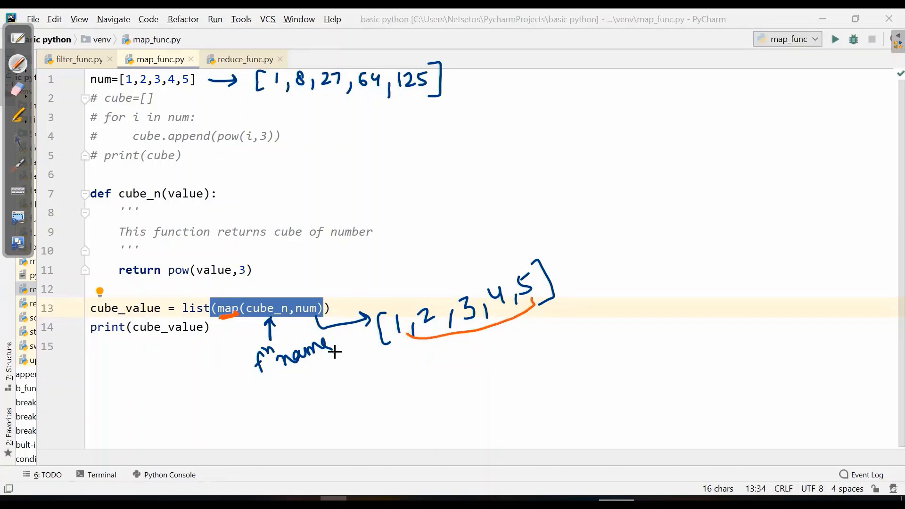
mouse_move(313, 360)
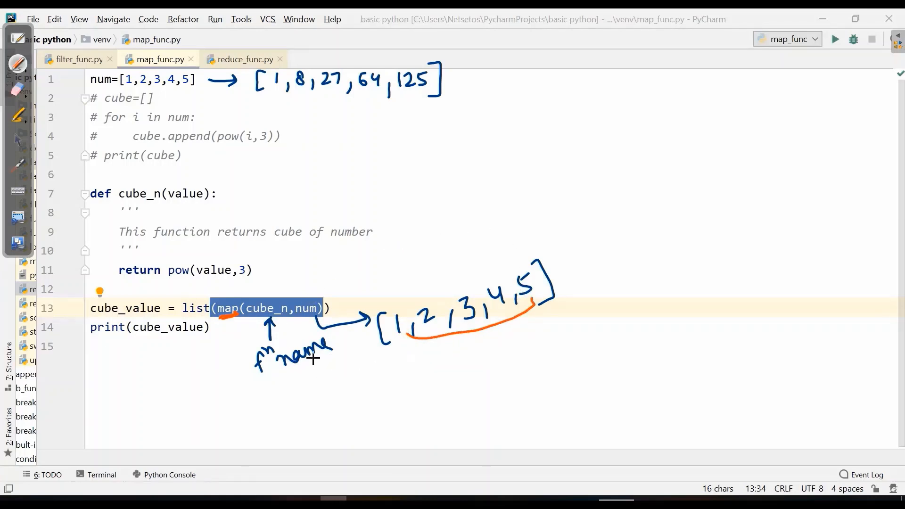
mouse_move(460, 309)
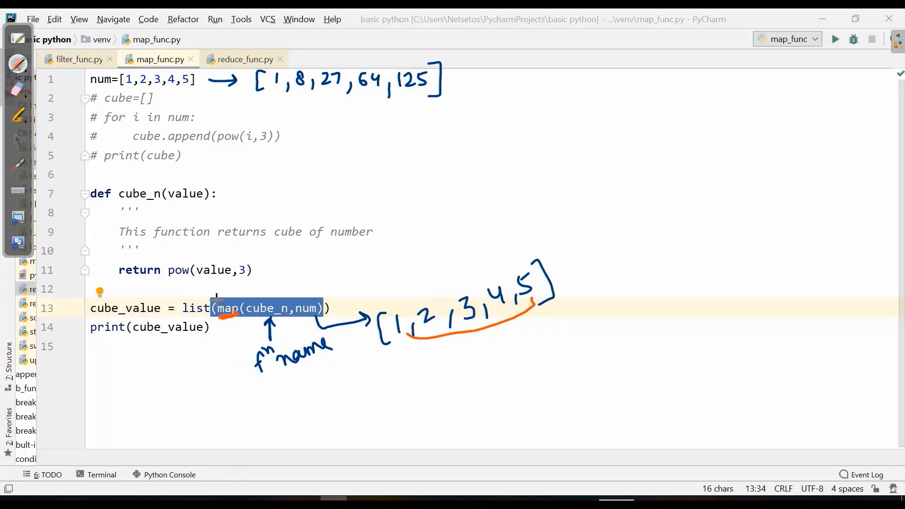
drag(196, 294, 196, 321)
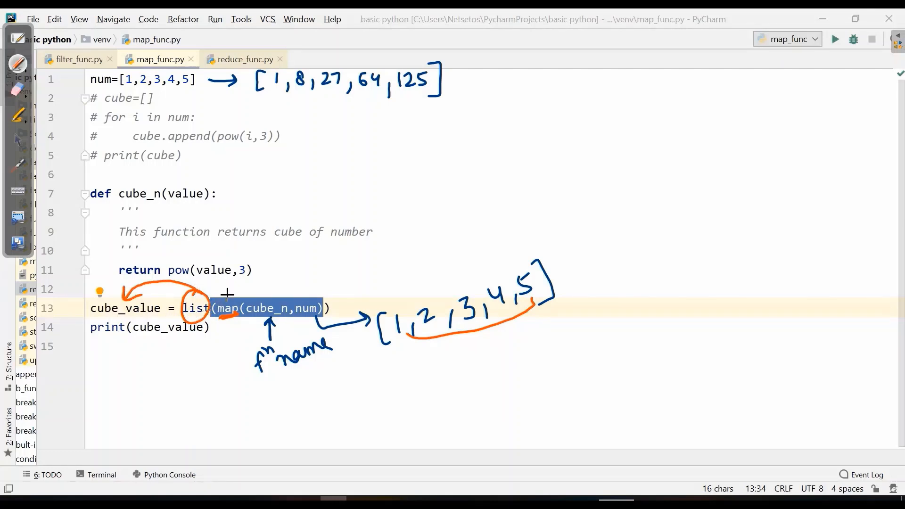
mouse_move(274, 321)
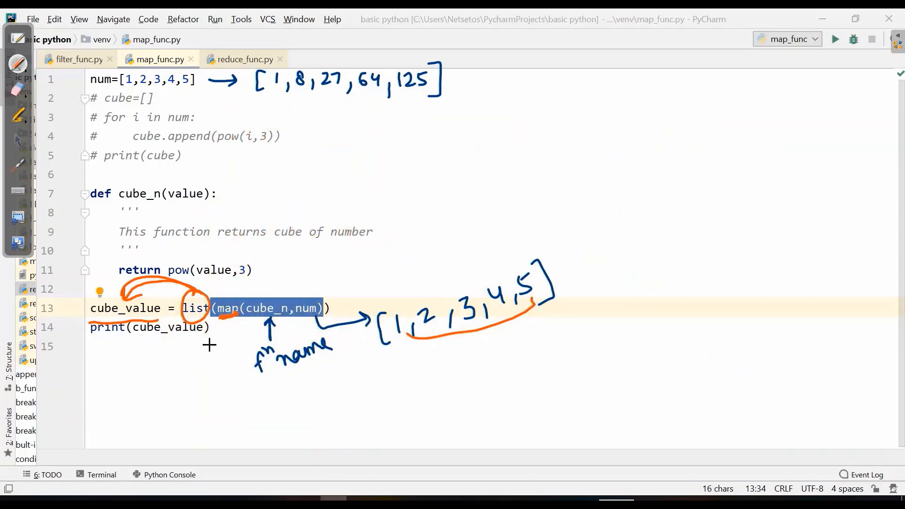
mouse_move(172, 294)
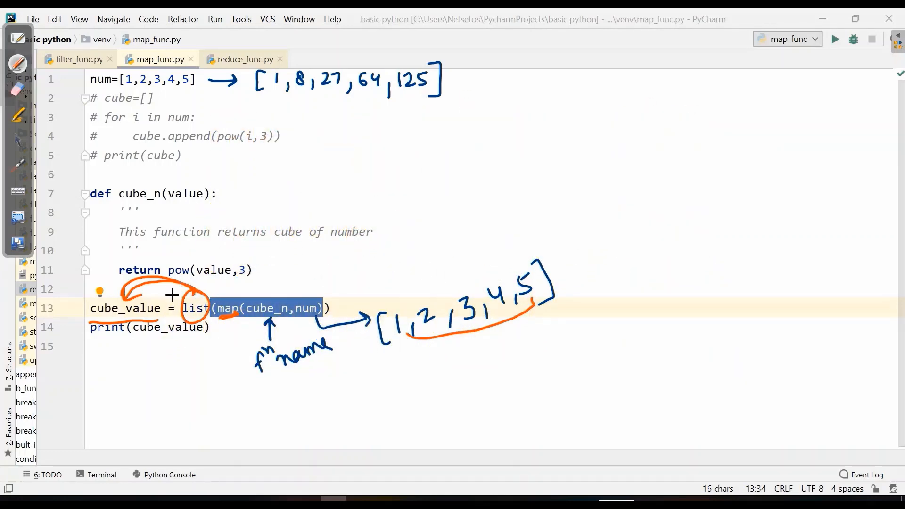
mouse_move(524, 245)
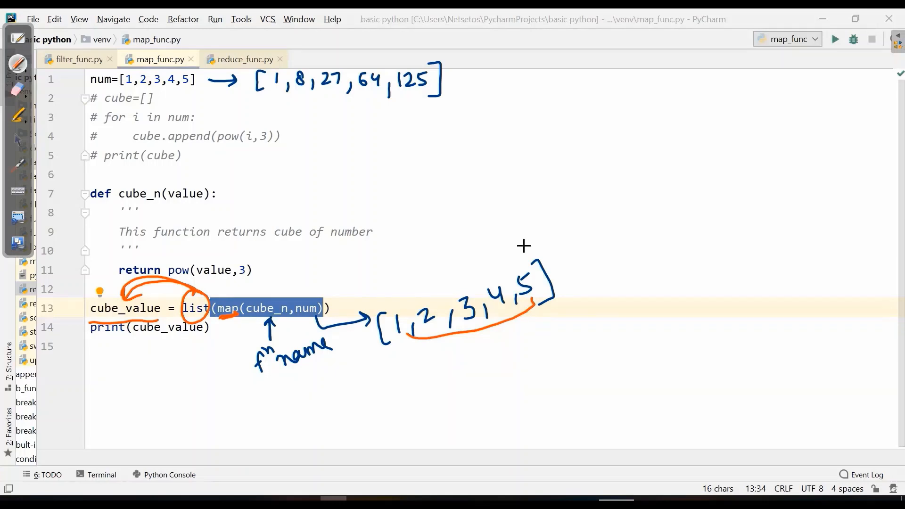
mouse_move(517, 264)
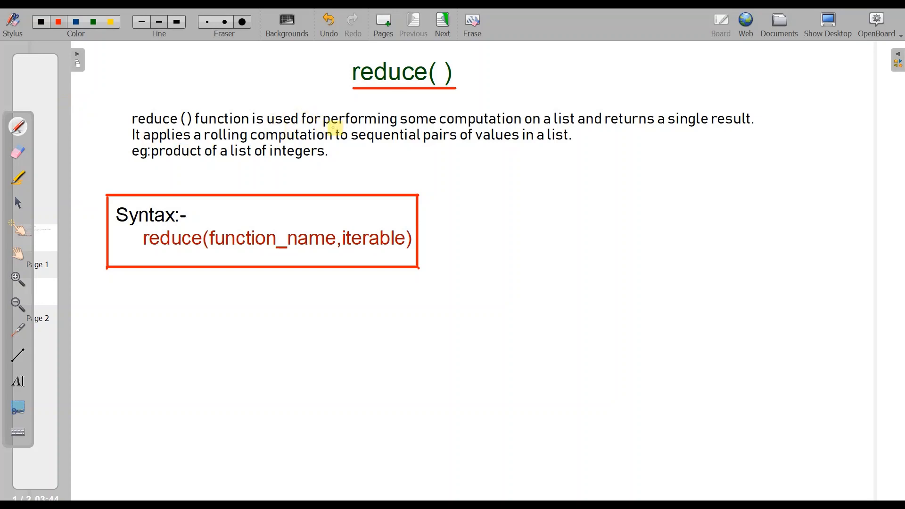
- Underline the reduce() computation-on-a-list phrase and circle 'single result' in red
drag(324, 123, 508, 123)
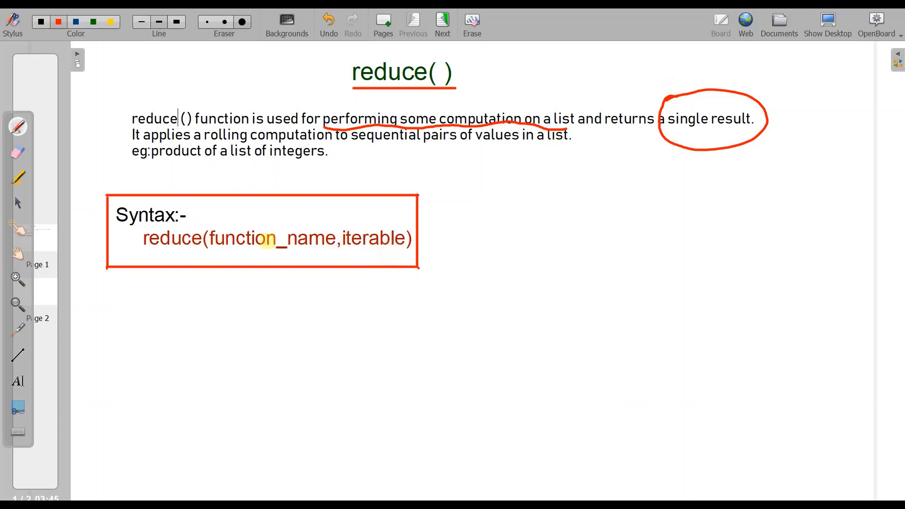
drag(249, 253, 302, 253)
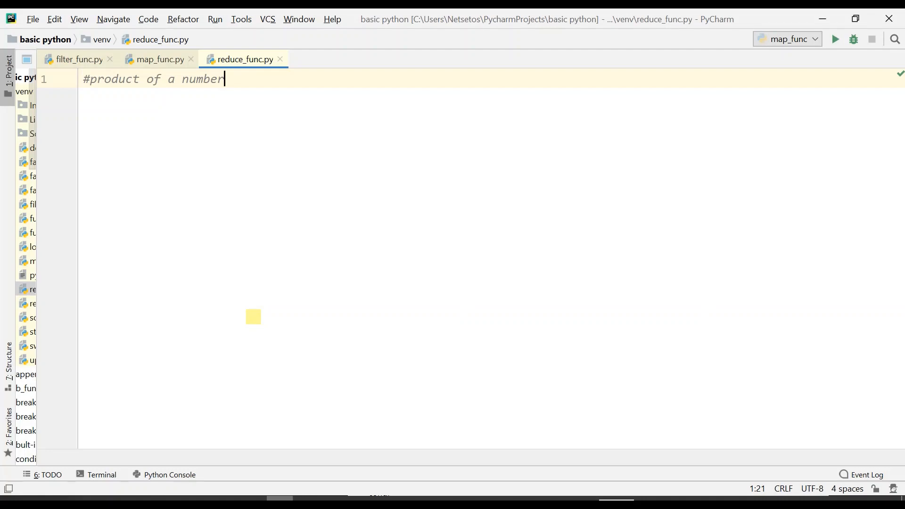
- Write the num list and a prod=1 loop multiplying prod by each i
key(enter)
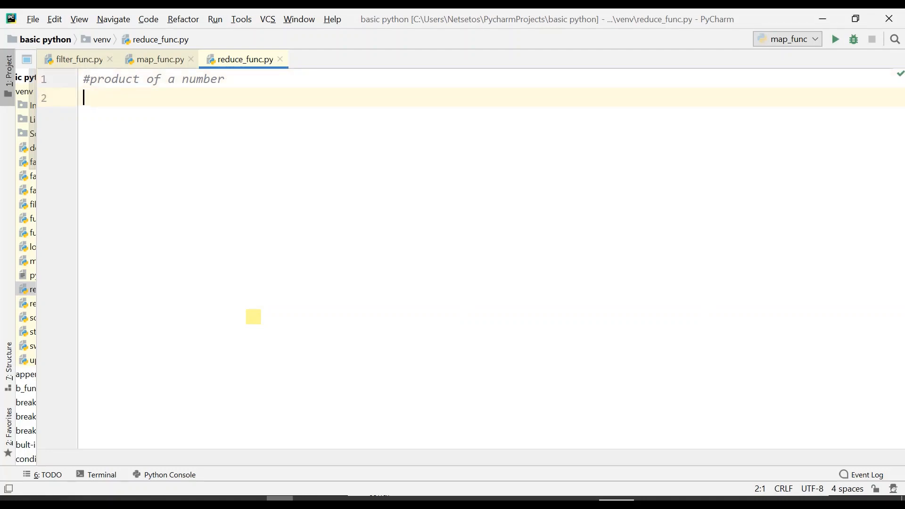
text(num=)
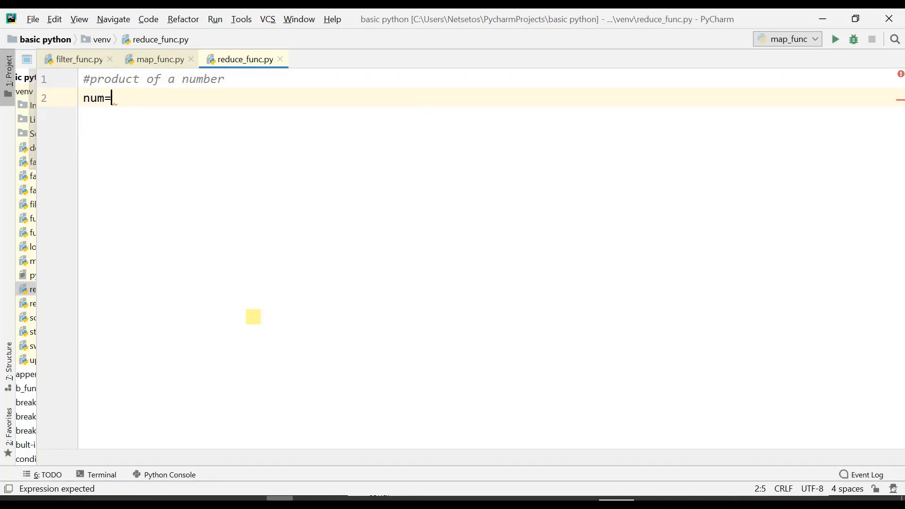
text([1,2])
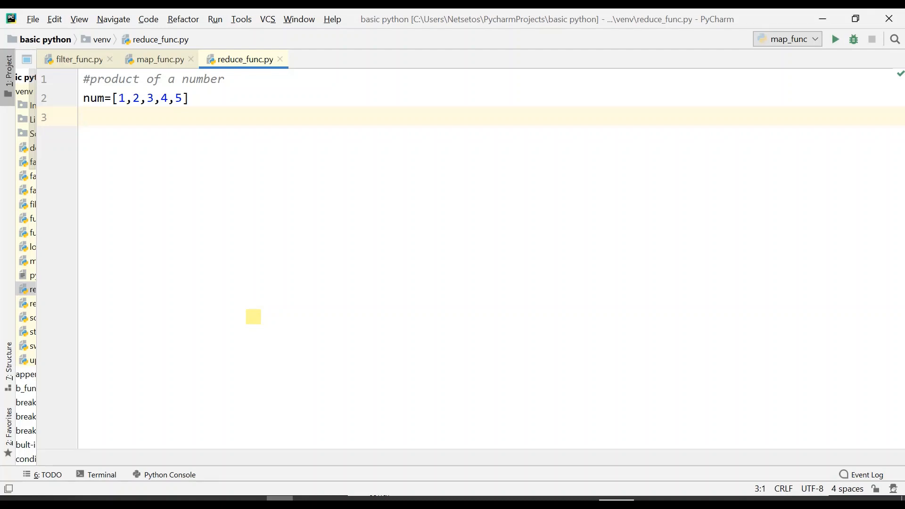
text(for i in num)
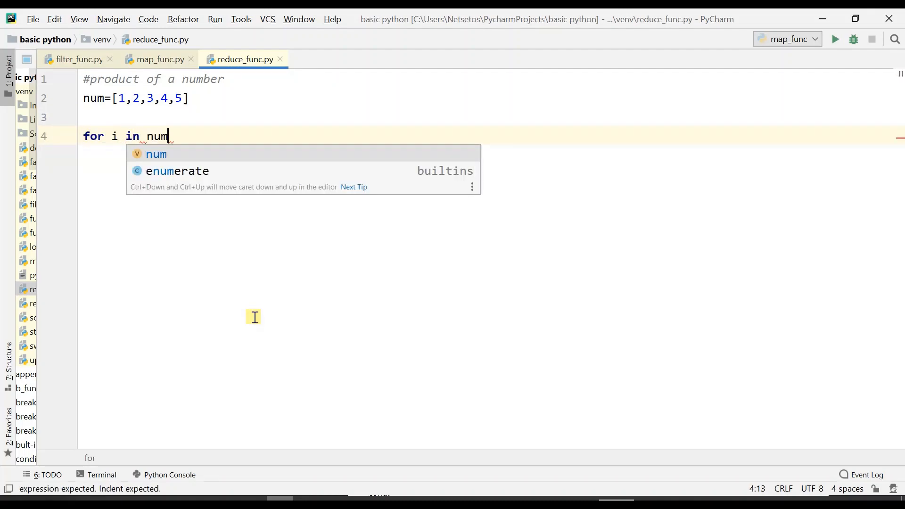
text(:)
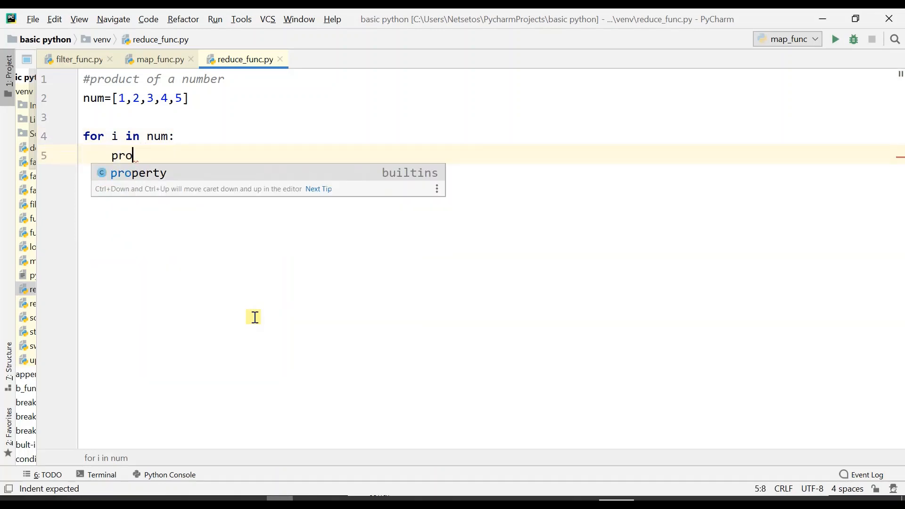
text(d=p)
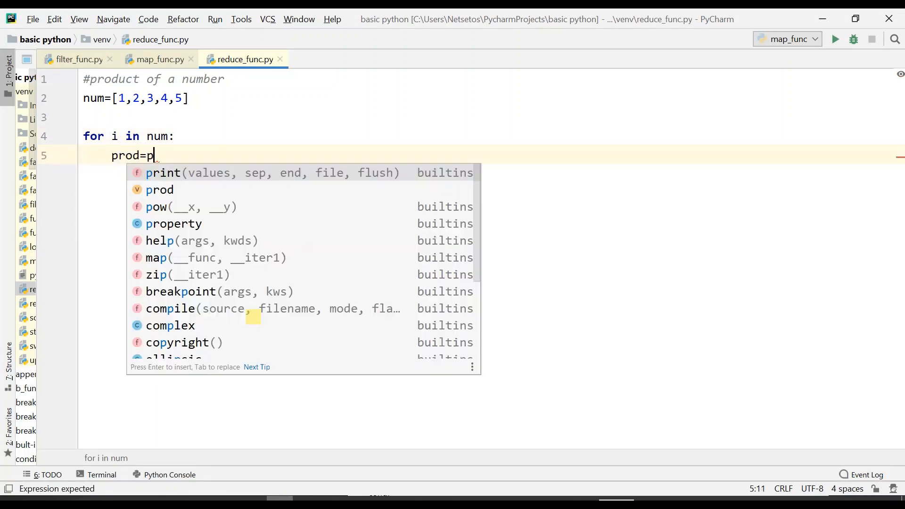
text(rod*)
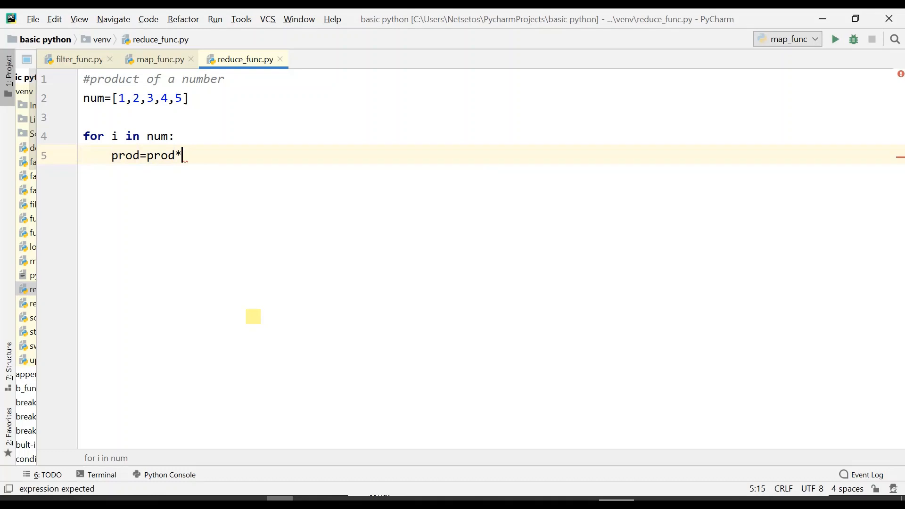
text(i)
click(491, 118)
text(pro)
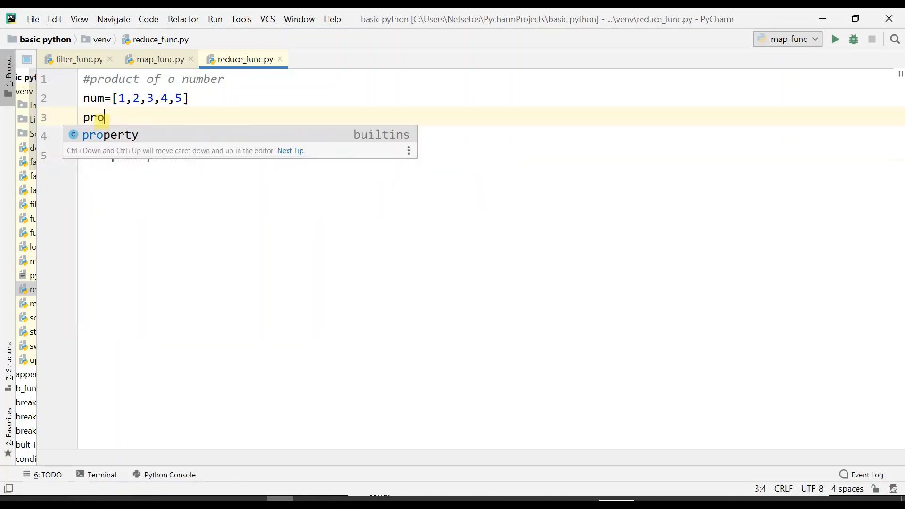
text(d=1)
text(pr)
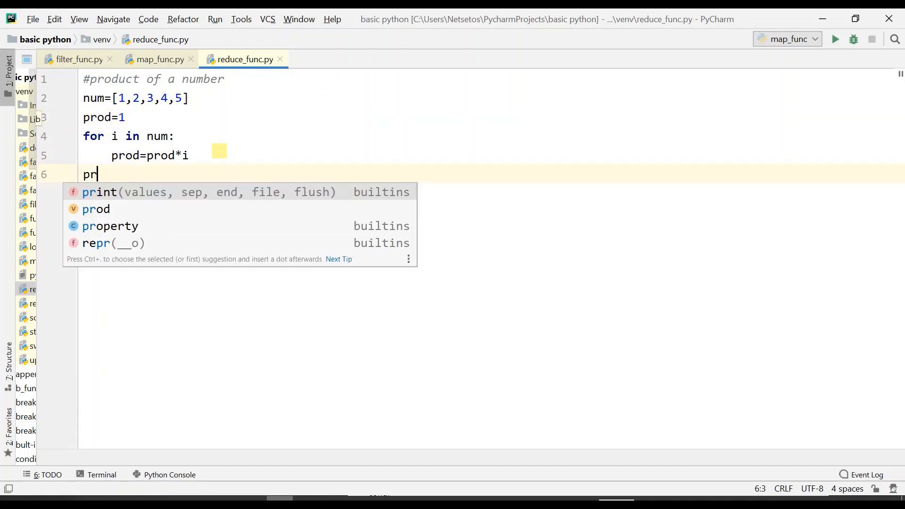
- Print "Product of numbers are: " followed by prod after the loop
text(int(prod)
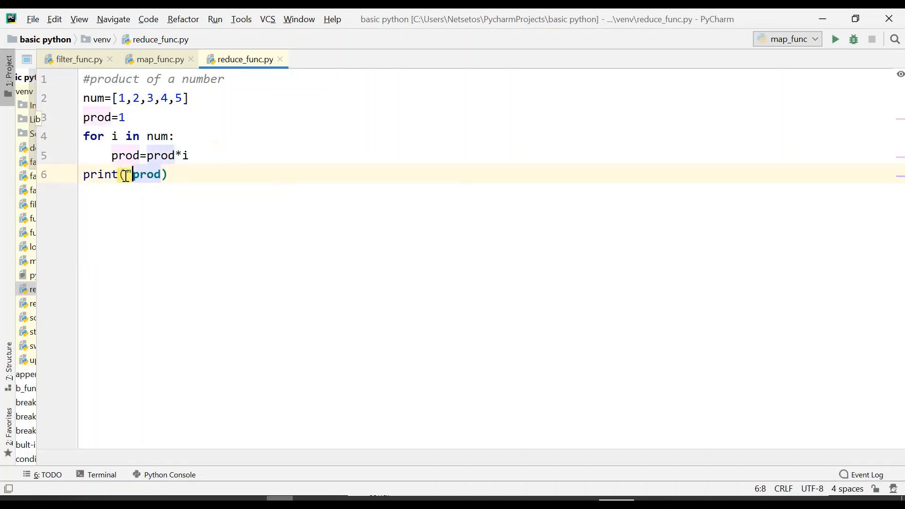
text("Product of)
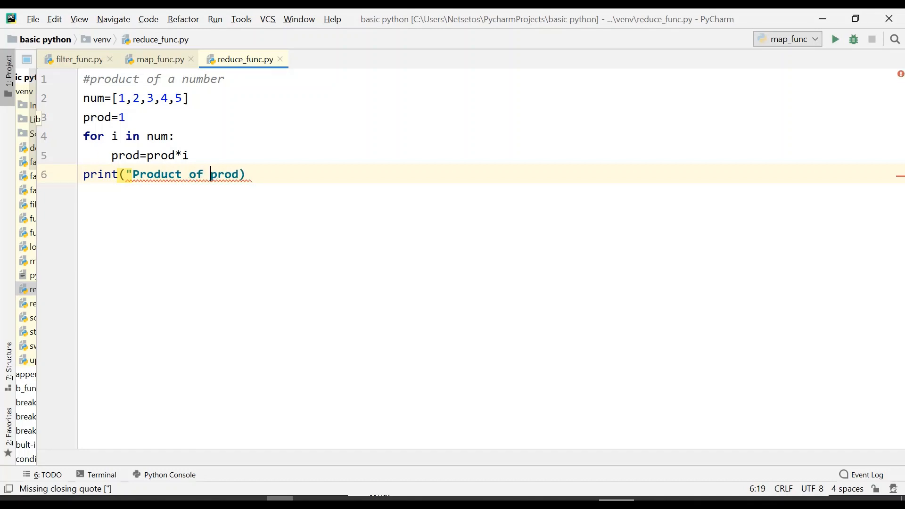
text(numbers are: ",)
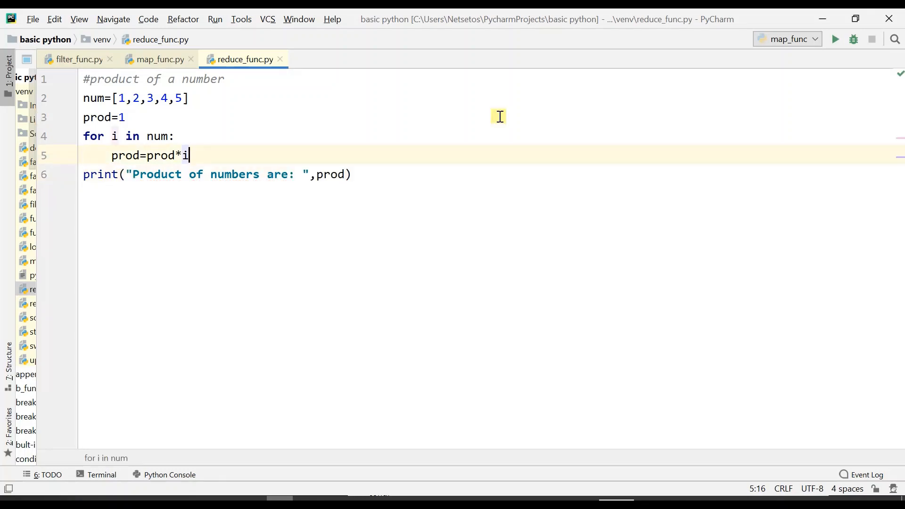
- Run reduce_func.py and highlight the result 'Product of numbers are: 120'
click(124, 117)
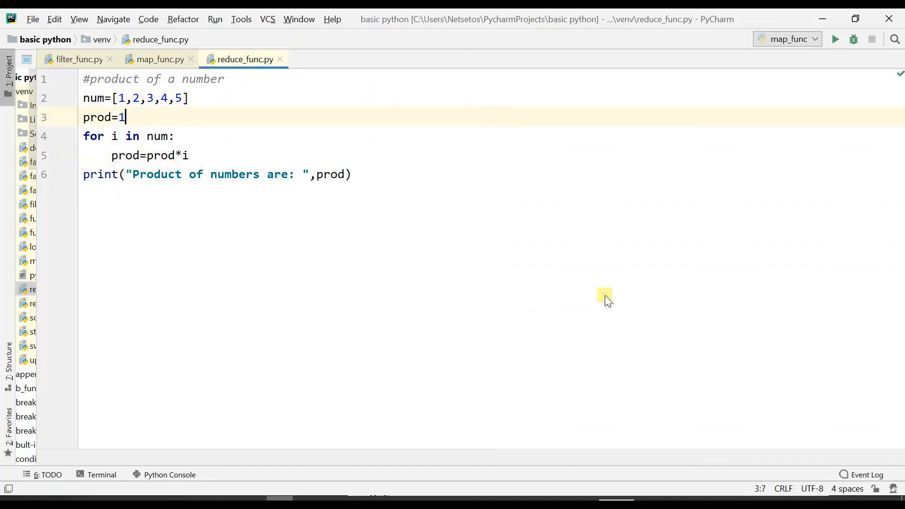
click(837, 40)
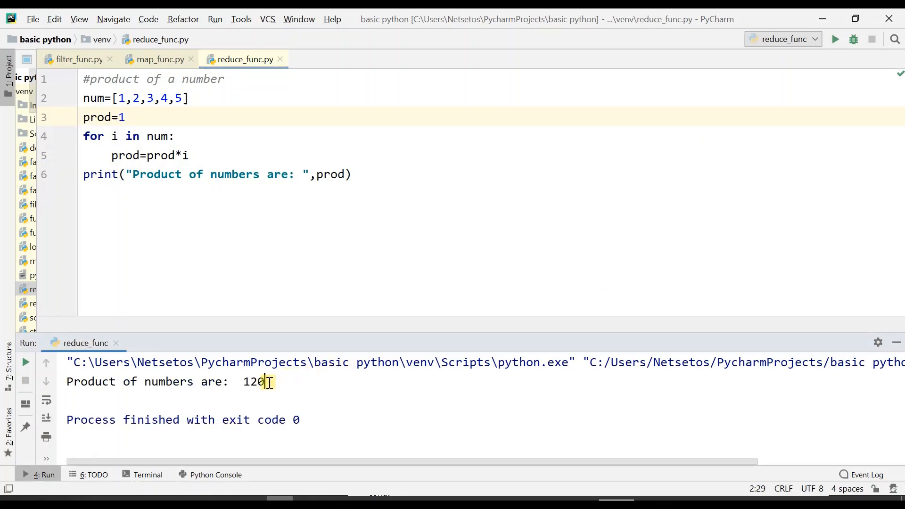
drag(264, 382, 237, 382)
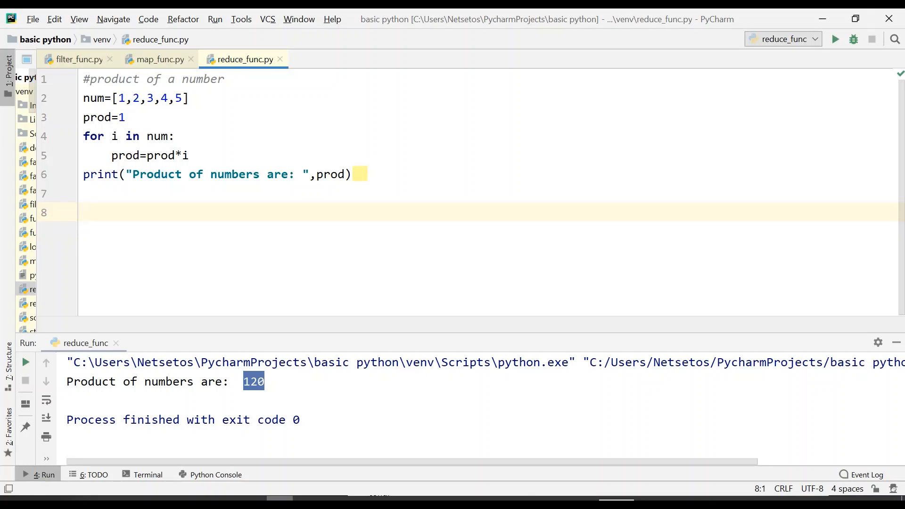
- Import reduce from functools at the top of reduce_func.py
text(from)
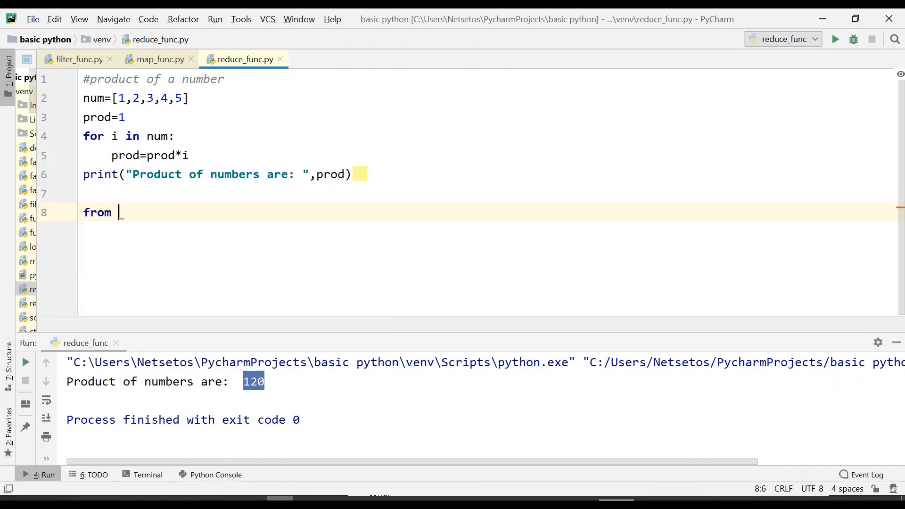
text(functools import)
text(def product(a,b):)
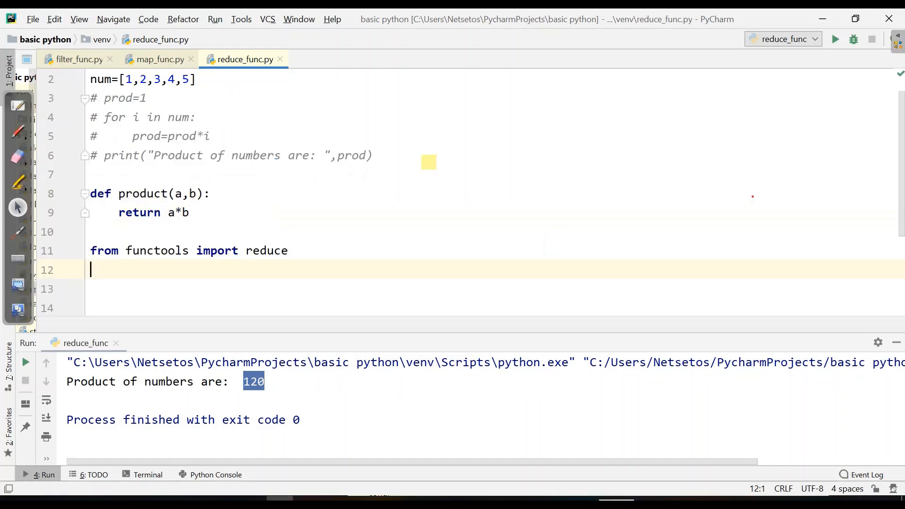
text(red)
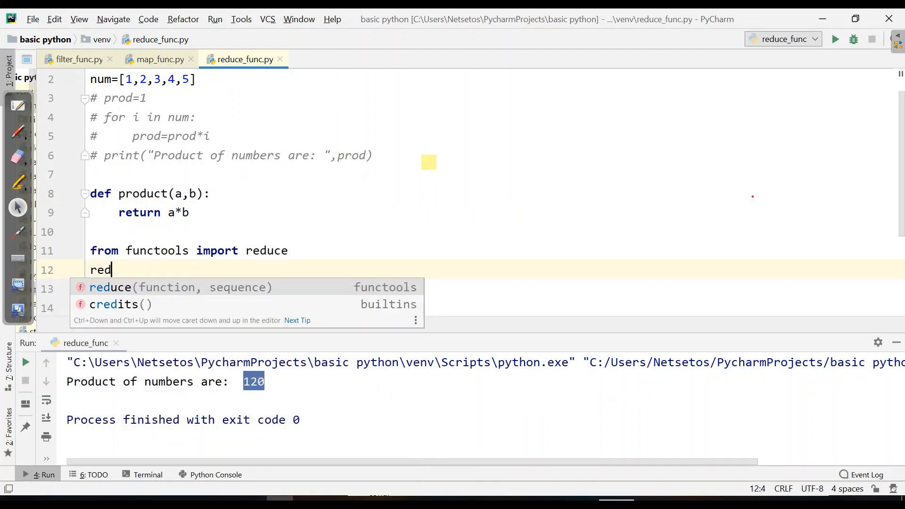
text(uce)
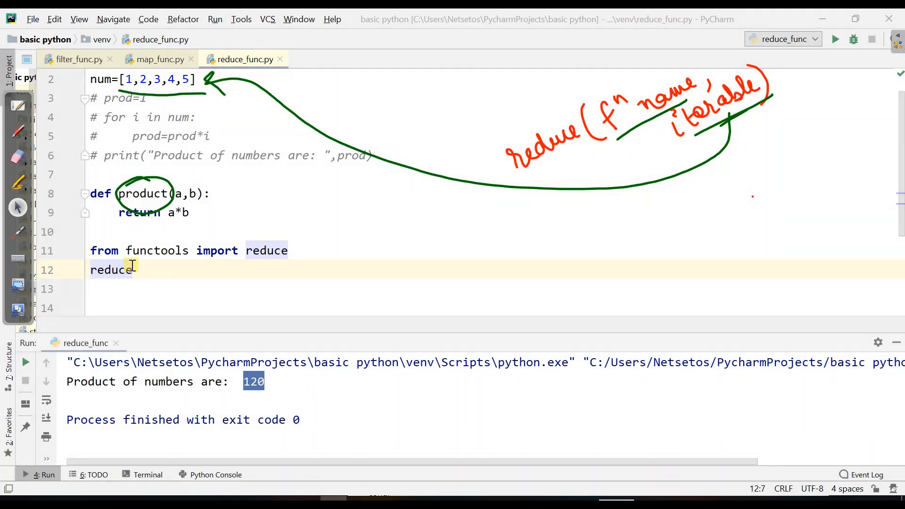
- Compute prod = reduce(product, num) and print the product
text(())
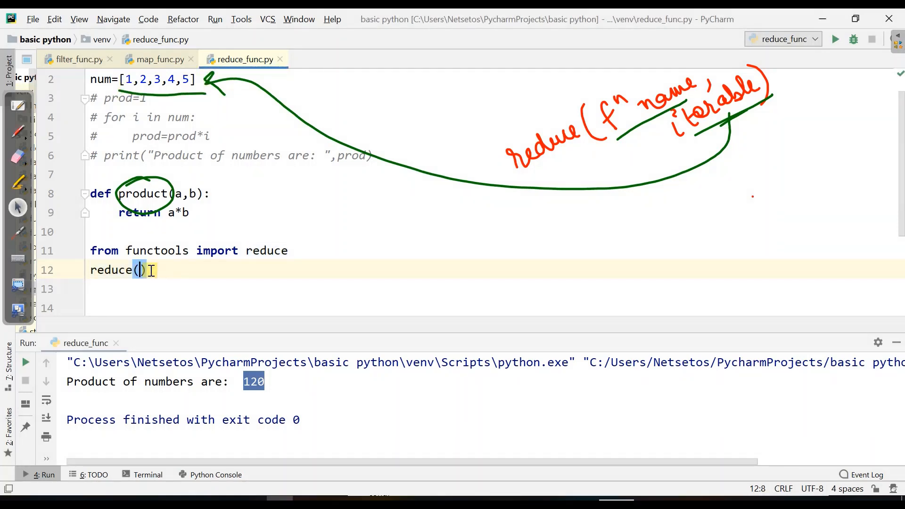
text(product,)
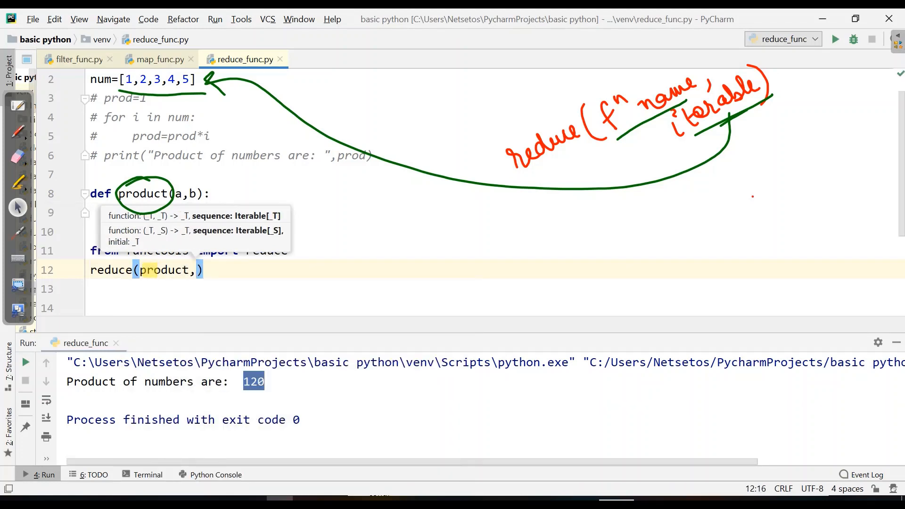
text(num)
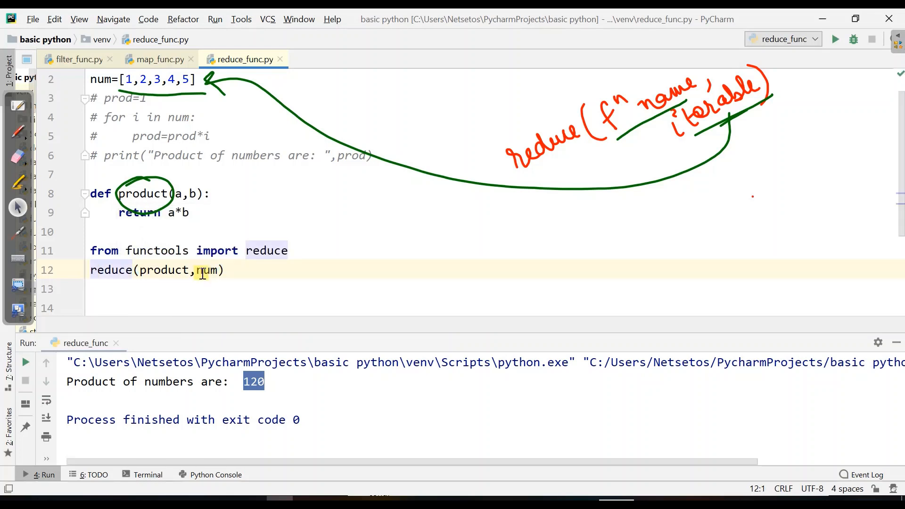
text(prod=)
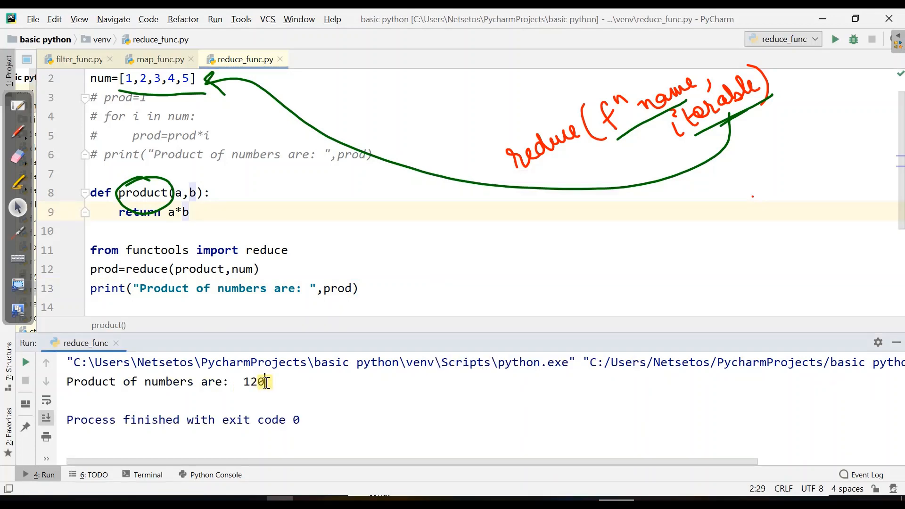
- Highlight 'for i in num' in the commented-out loop
drag(243, 382, 271, 382)
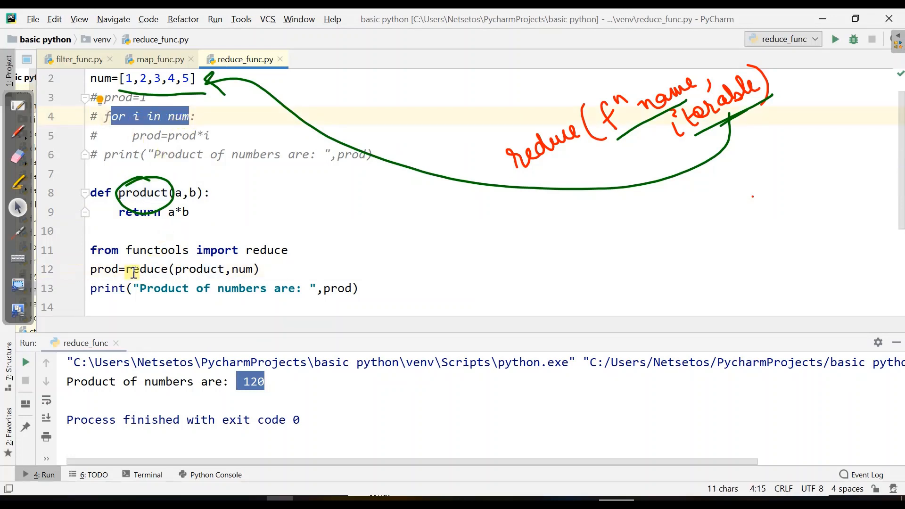
mouse_move(206, 251)
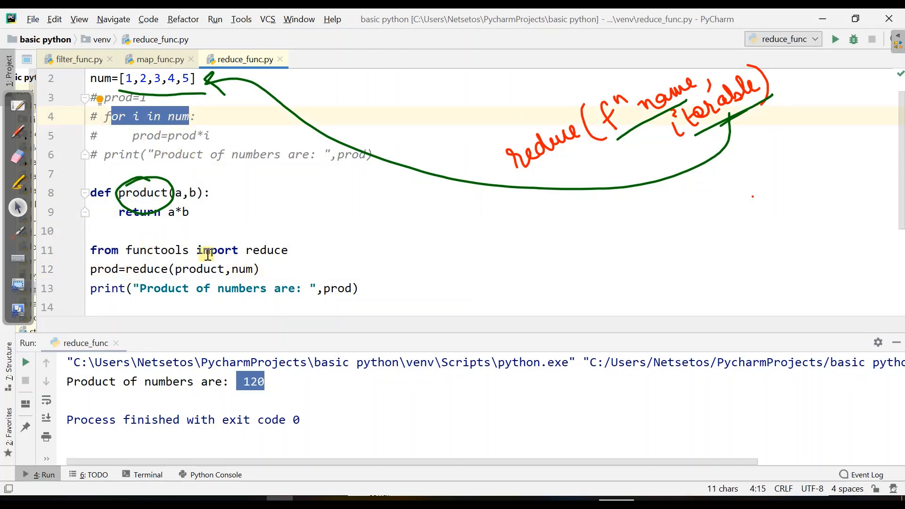
mouse_move(190, 270)
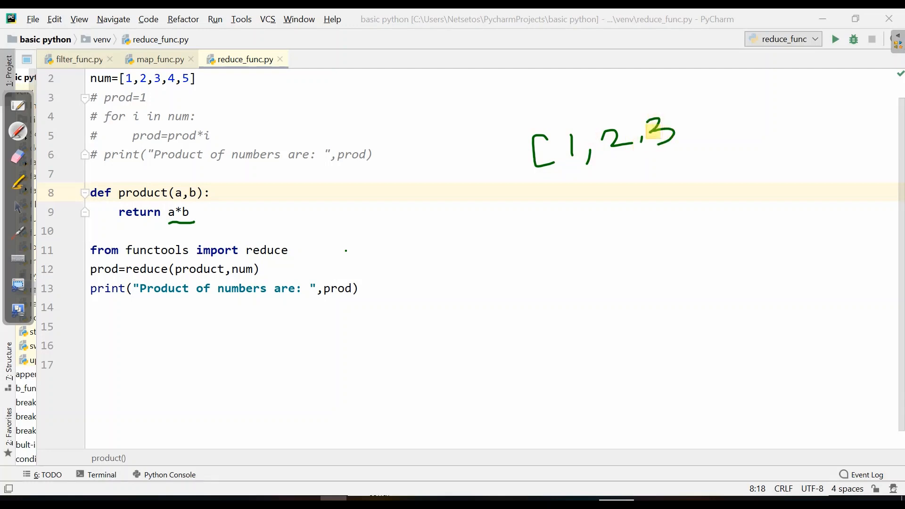
- Sketch reduce over [1,2,3,4,5]: a and b multiply into 2, then 6, 24, 120
drag(664, 139, 745, 127)
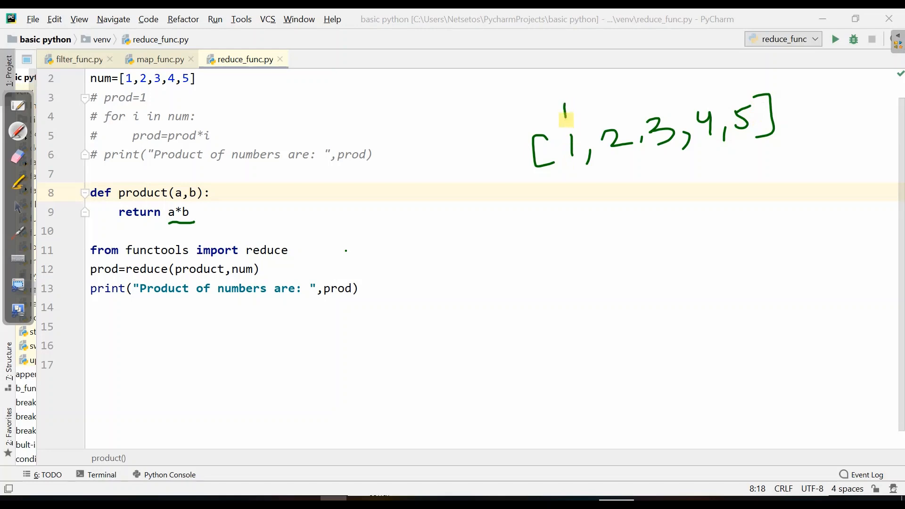
drag(563, 107, 571, 115)
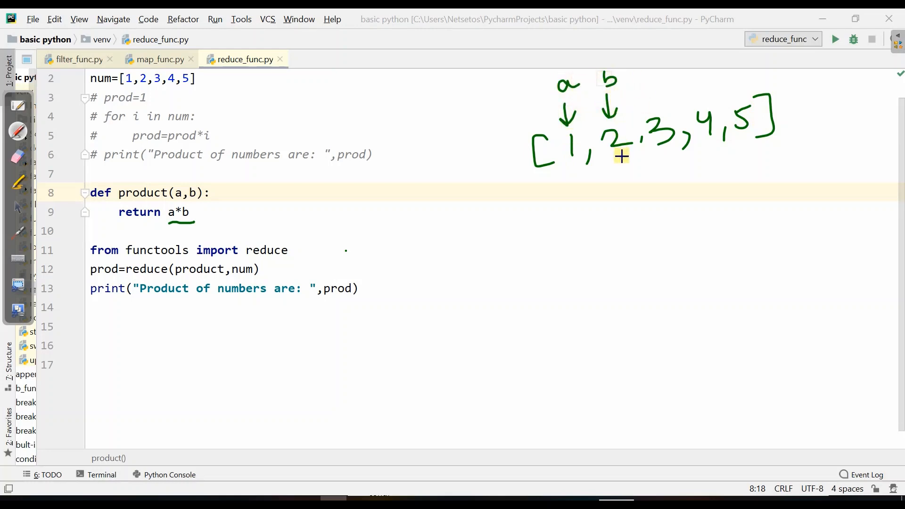
mouse_move(568, 184)
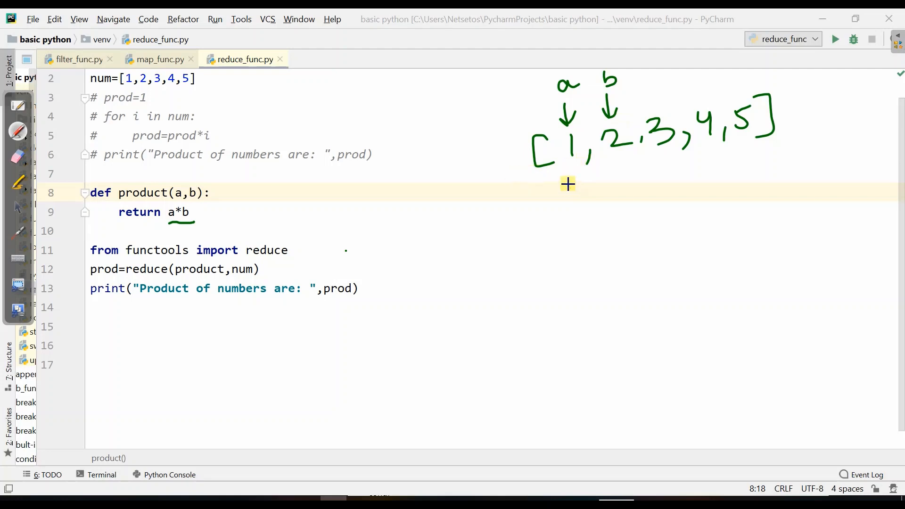
mouse_move(576, 171)
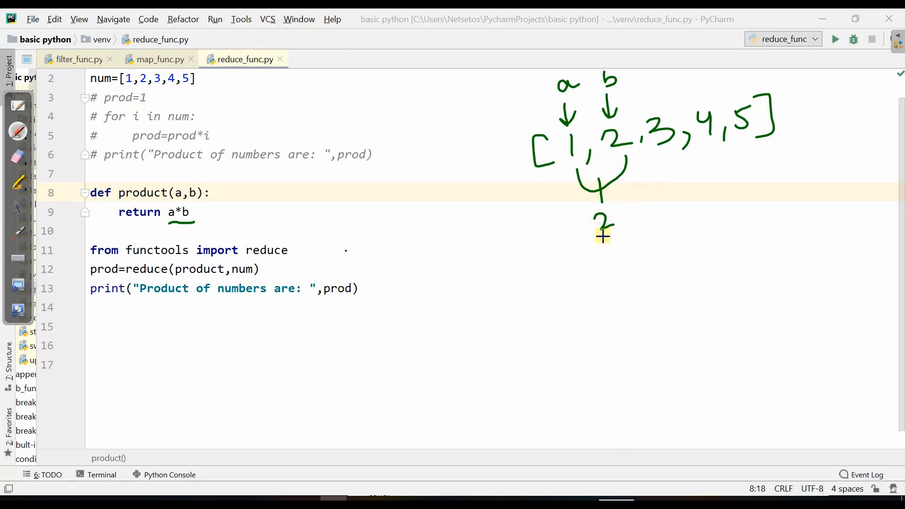
drag(603, 237, 623, 283)
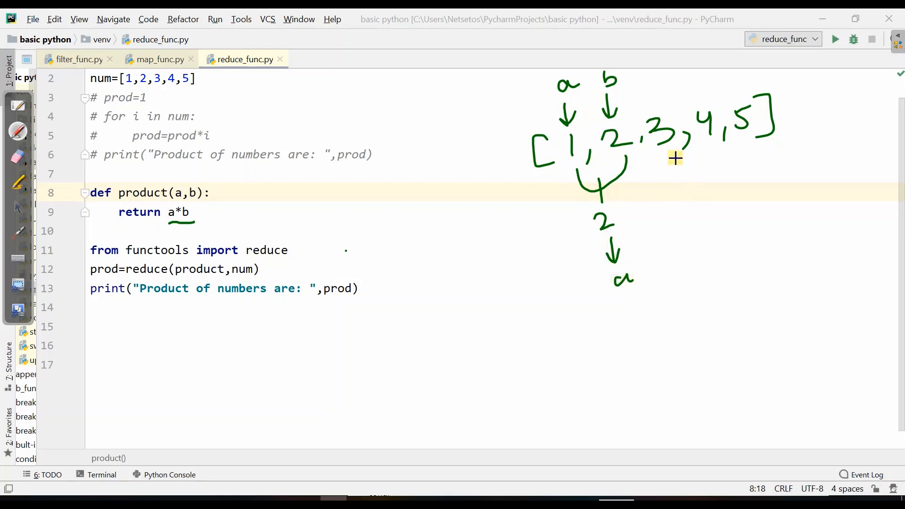
drag(670, 161, 685, 251)
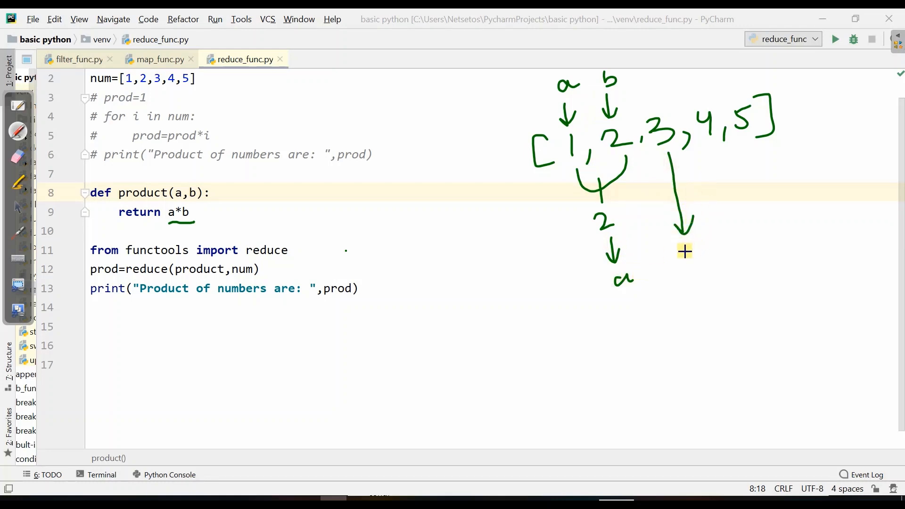
drag(681, 254, 694, 318)
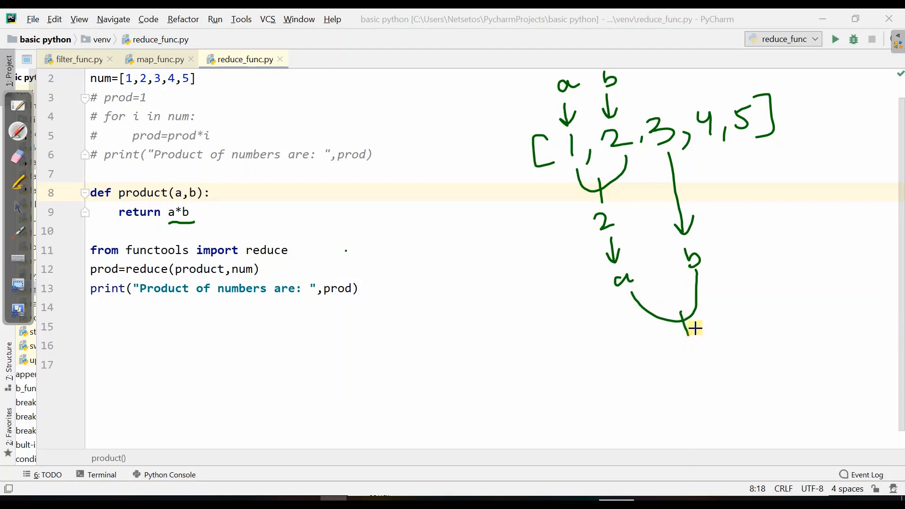
mouse_move(691, 345)
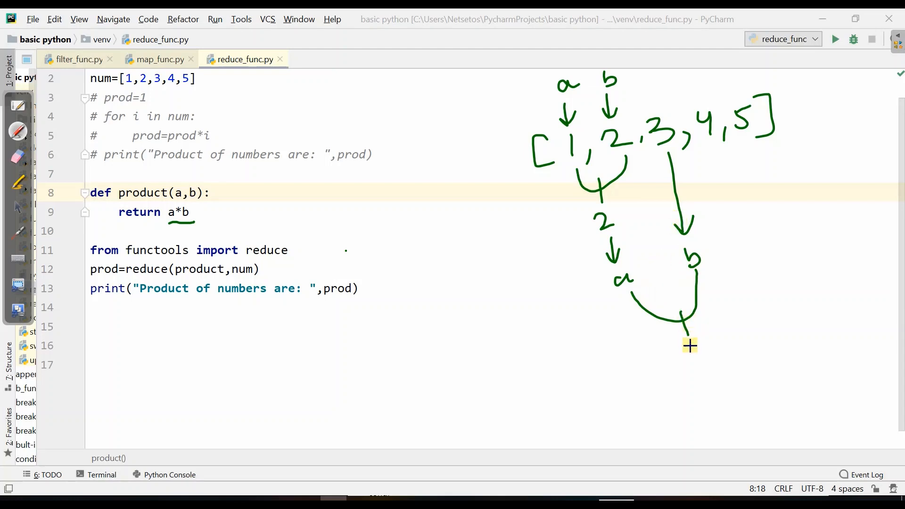
mouse_move(713, 141)
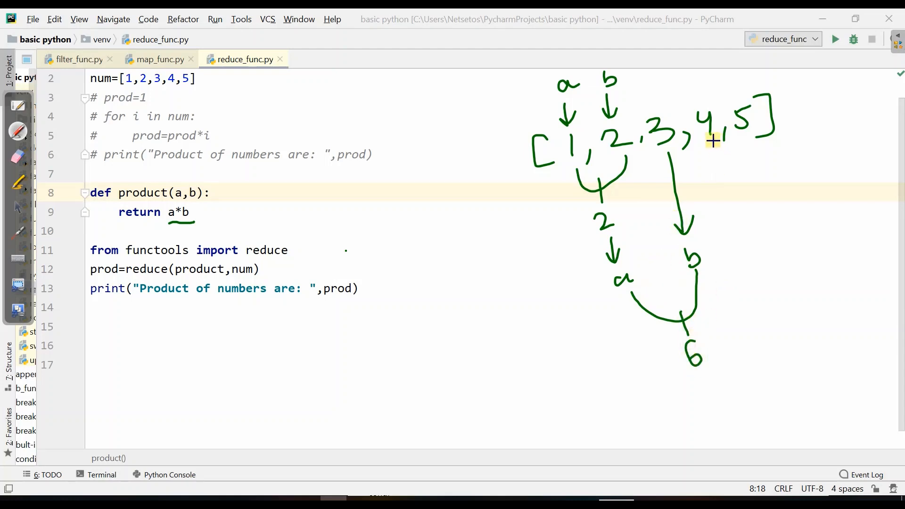
drag(721, 139, 701, 371)
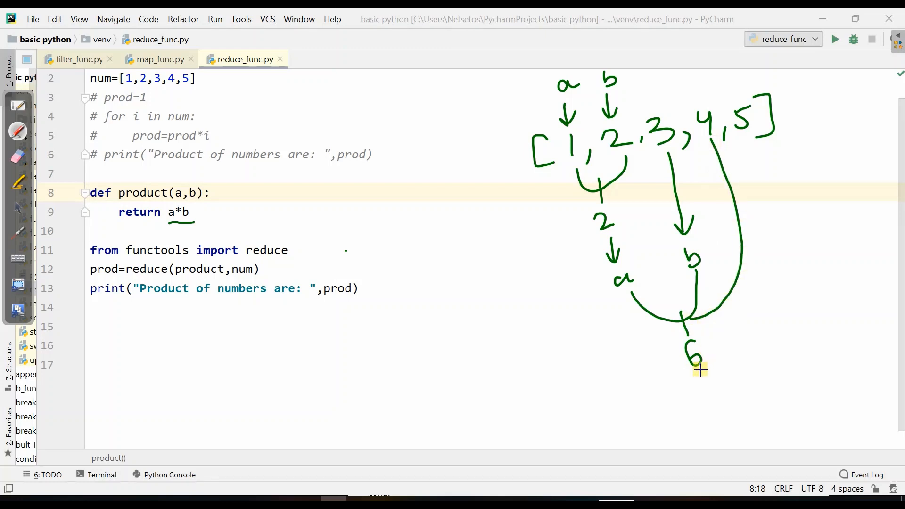
mouse_move(702, 100)
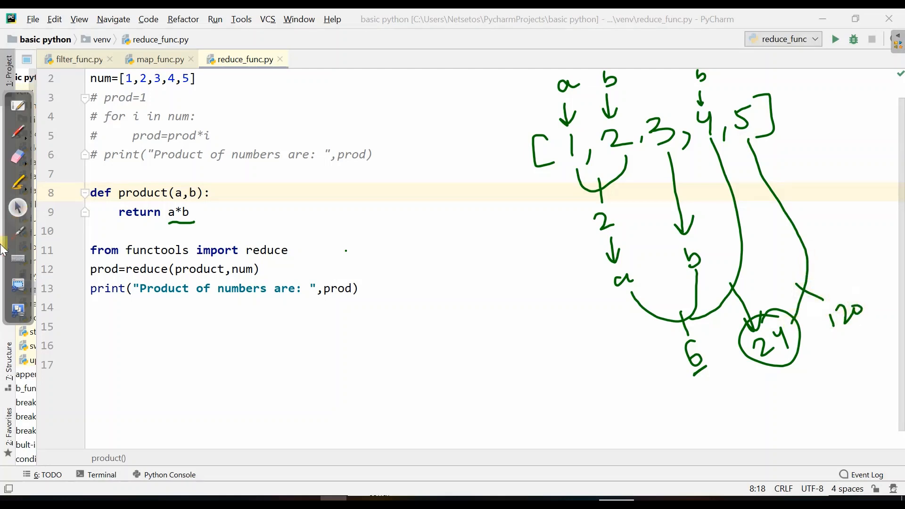
- Return to the reduce() syntax slide in OpenBoard
click(836, 39)
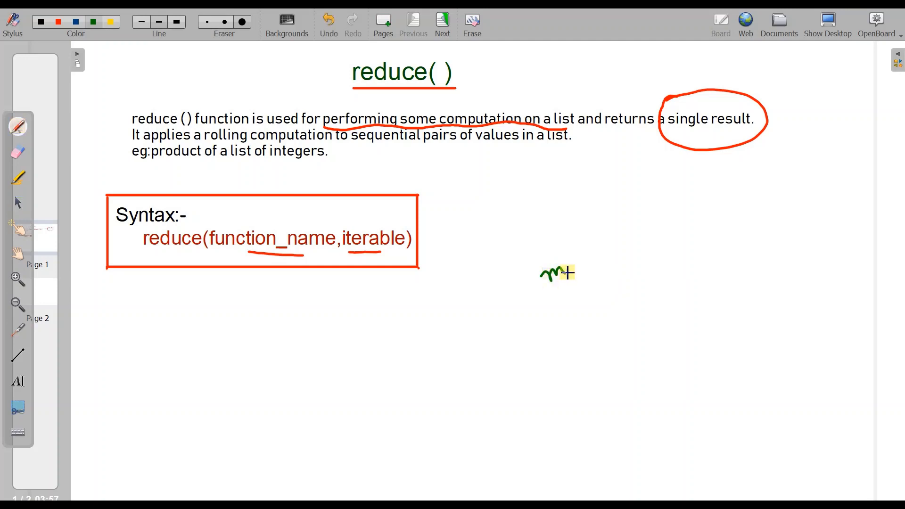
- Write map | filter | reduce and sketch [1,2,3,4,5] with 1×2 combining into 2
drag(539, 277, 664, 242)
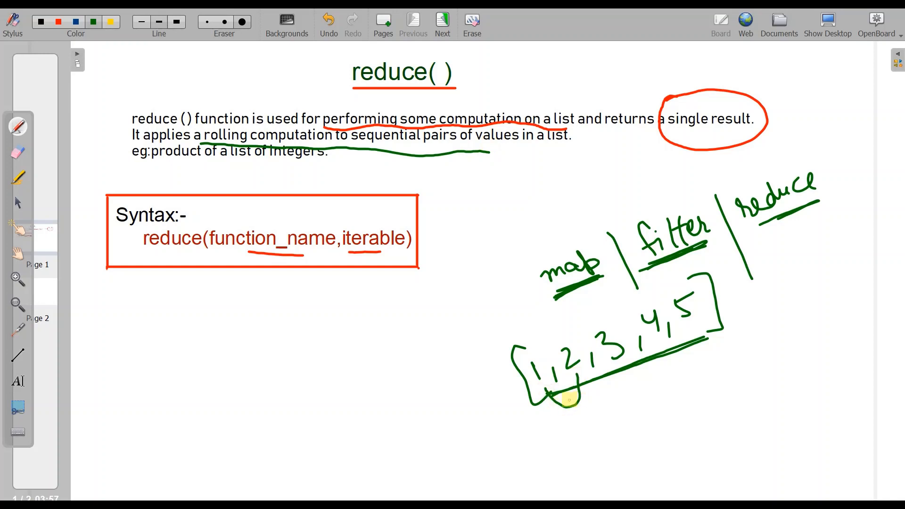
drag(563, 410, 580, 430)
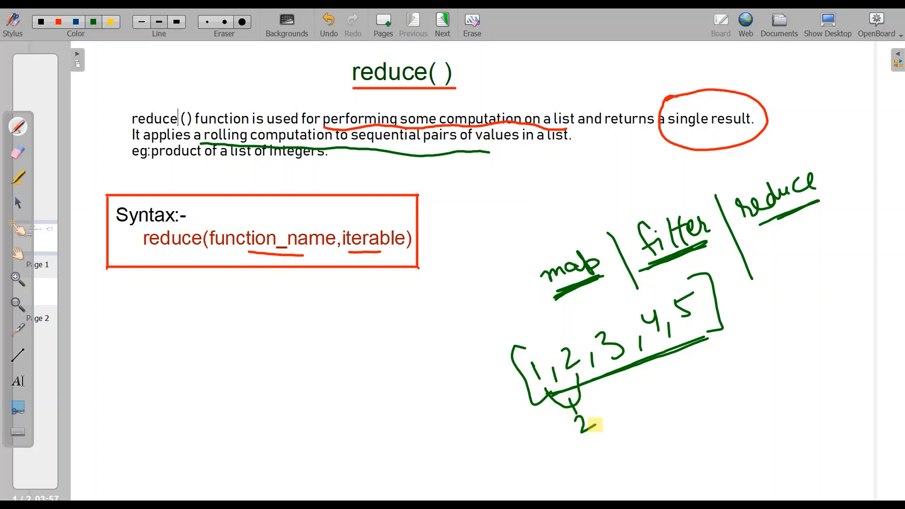